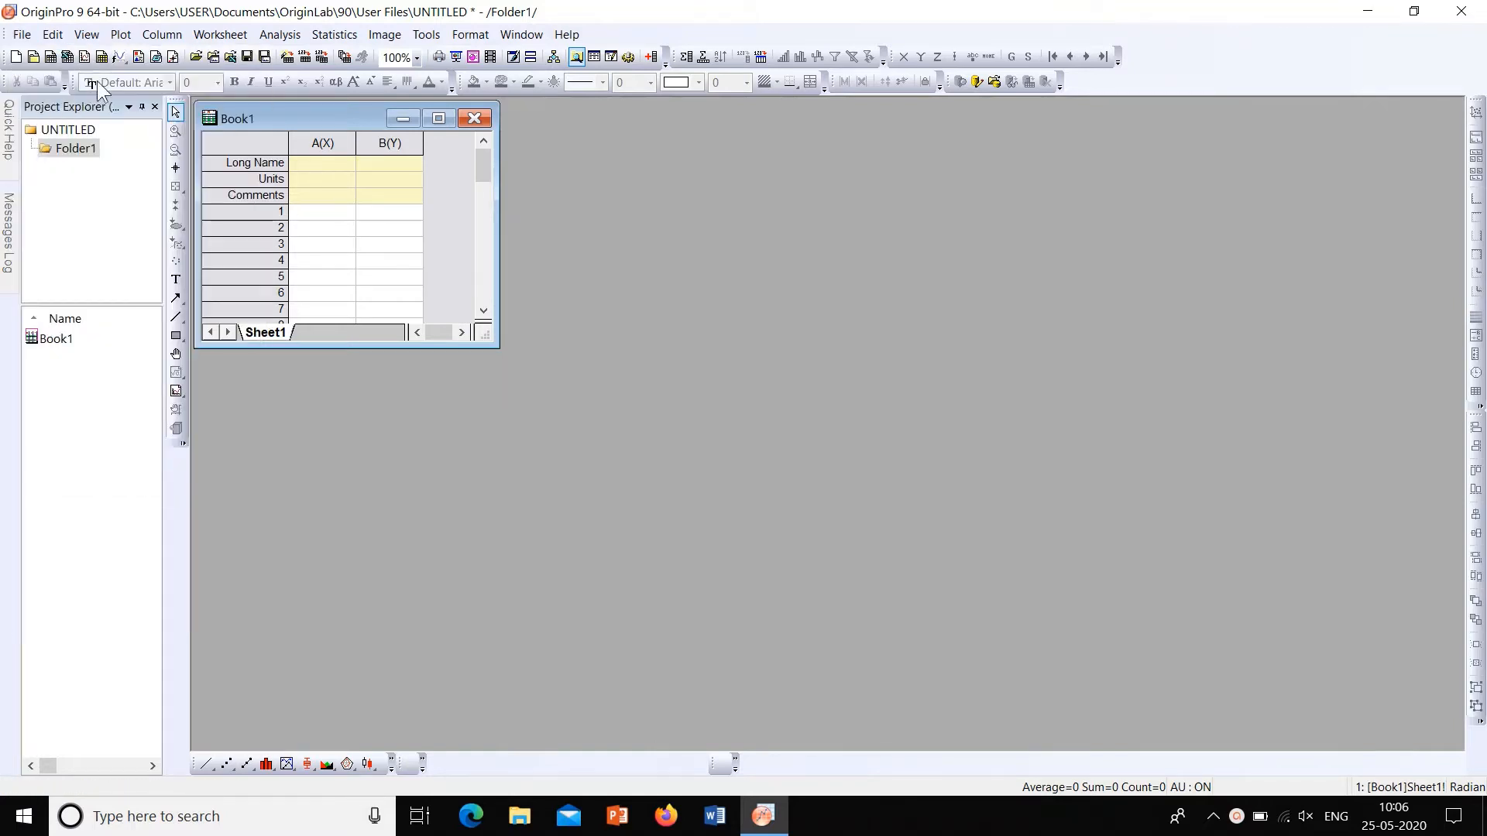
Import 'xrd 1.xy' from the XRD Data folder as single ASCII
left_click(21, 34)
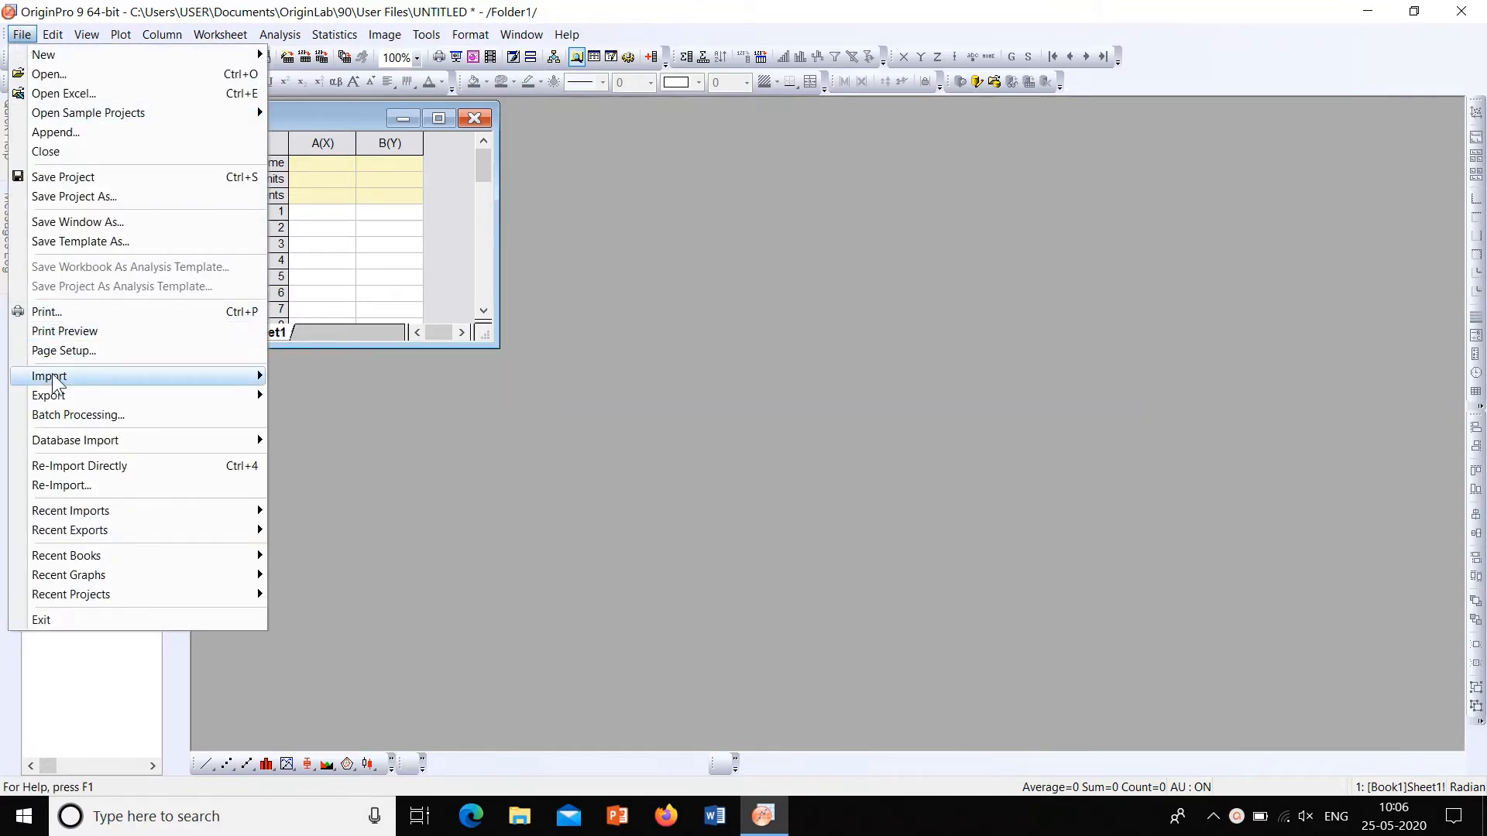
left_click(344, 406)
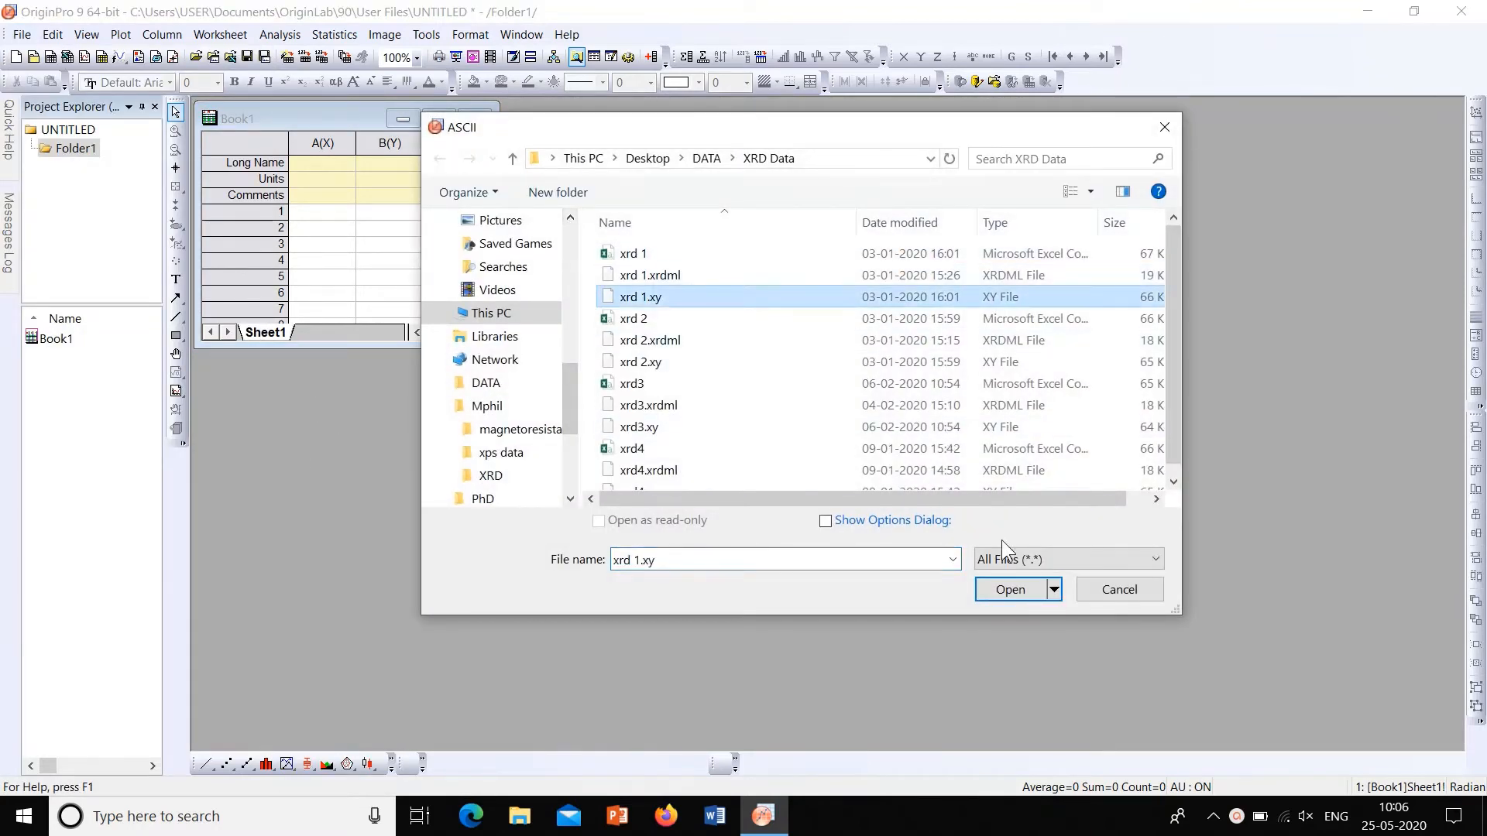
left_click(1010, 588)
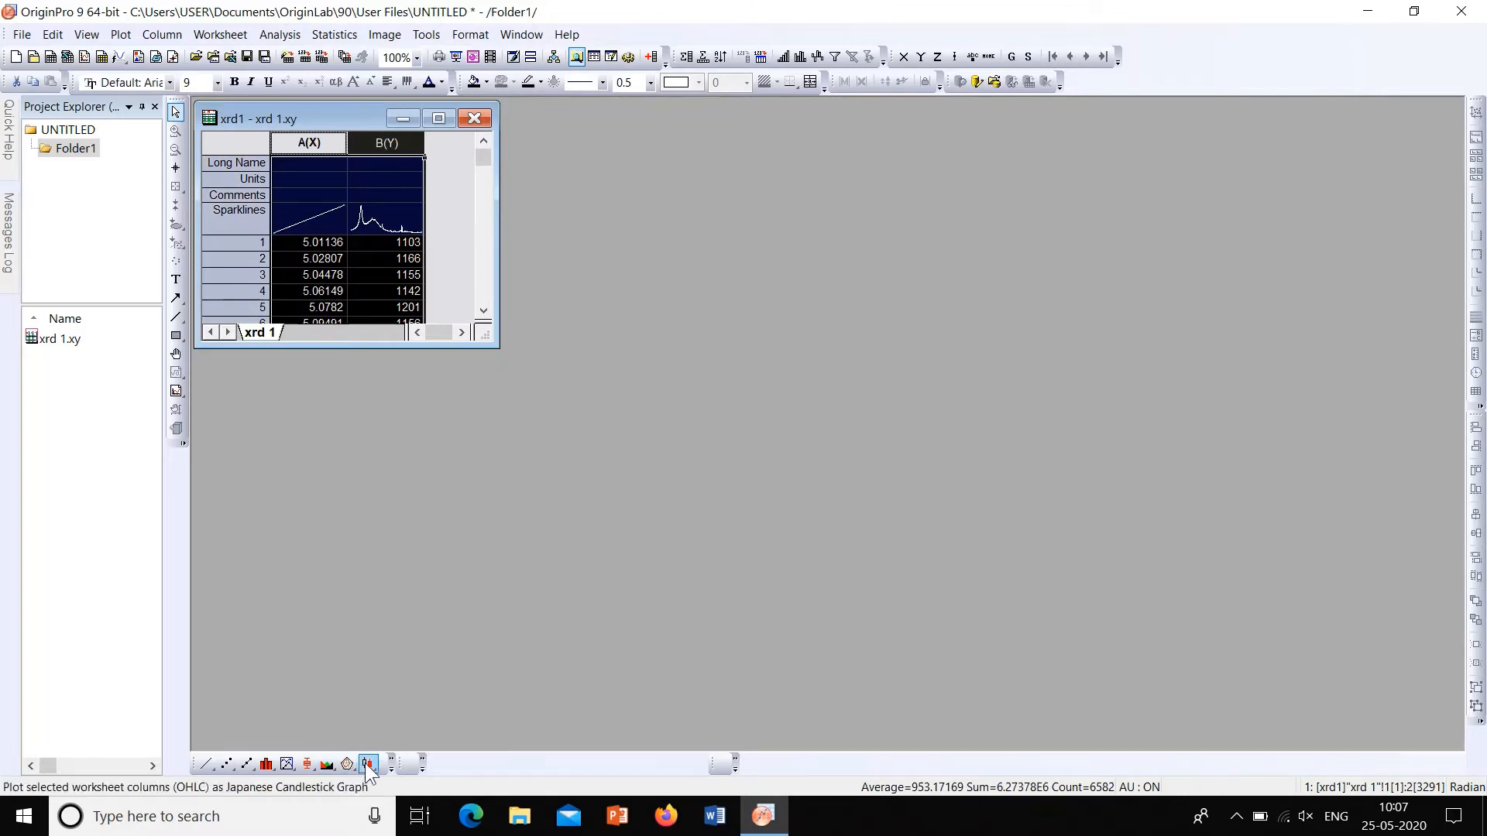
Plot column B with the XRD1 (User) template from the Template Library
left_click(389, 765)
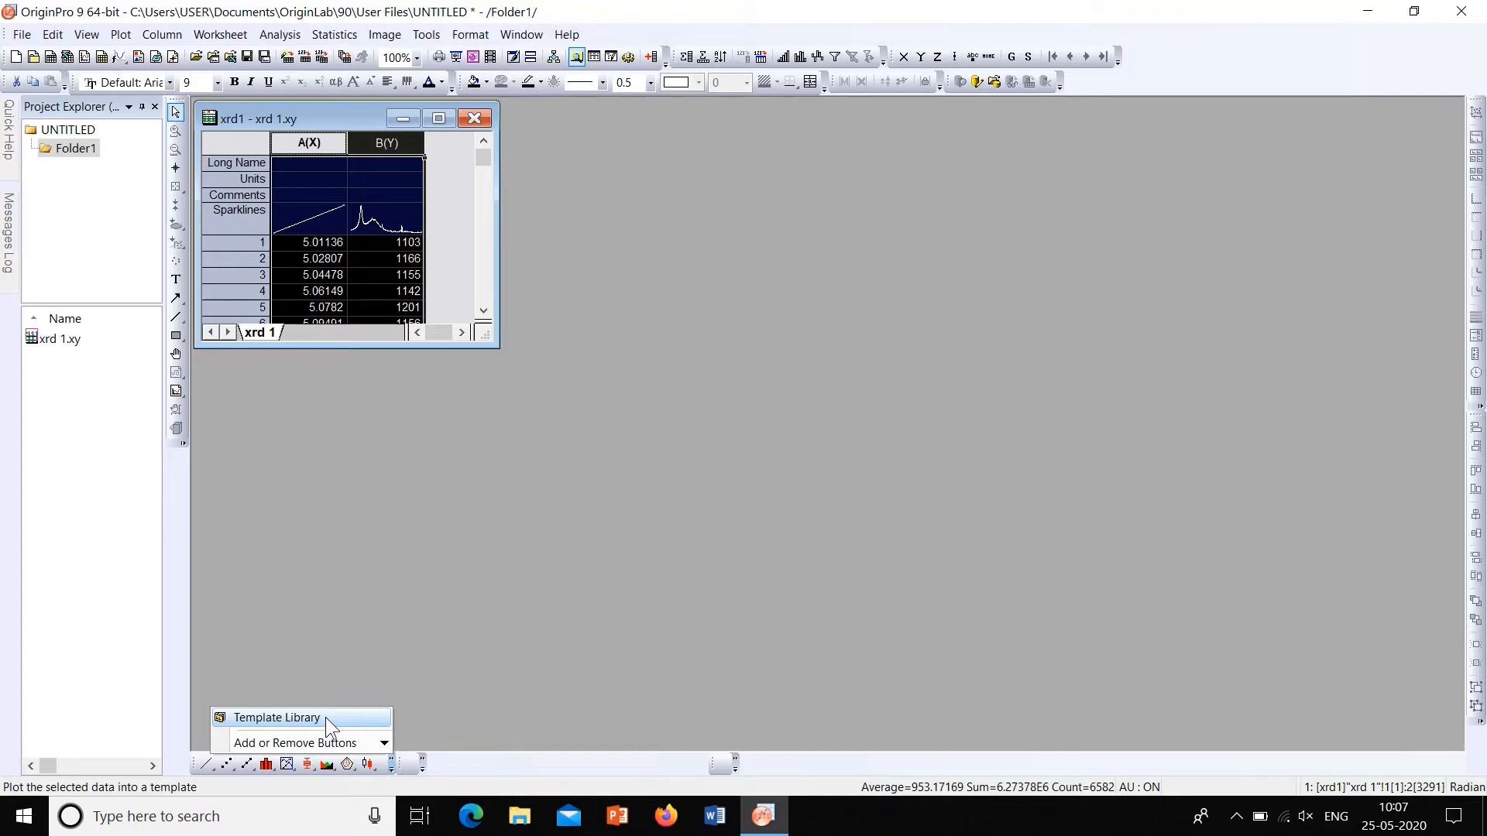
left_click(276, 717)
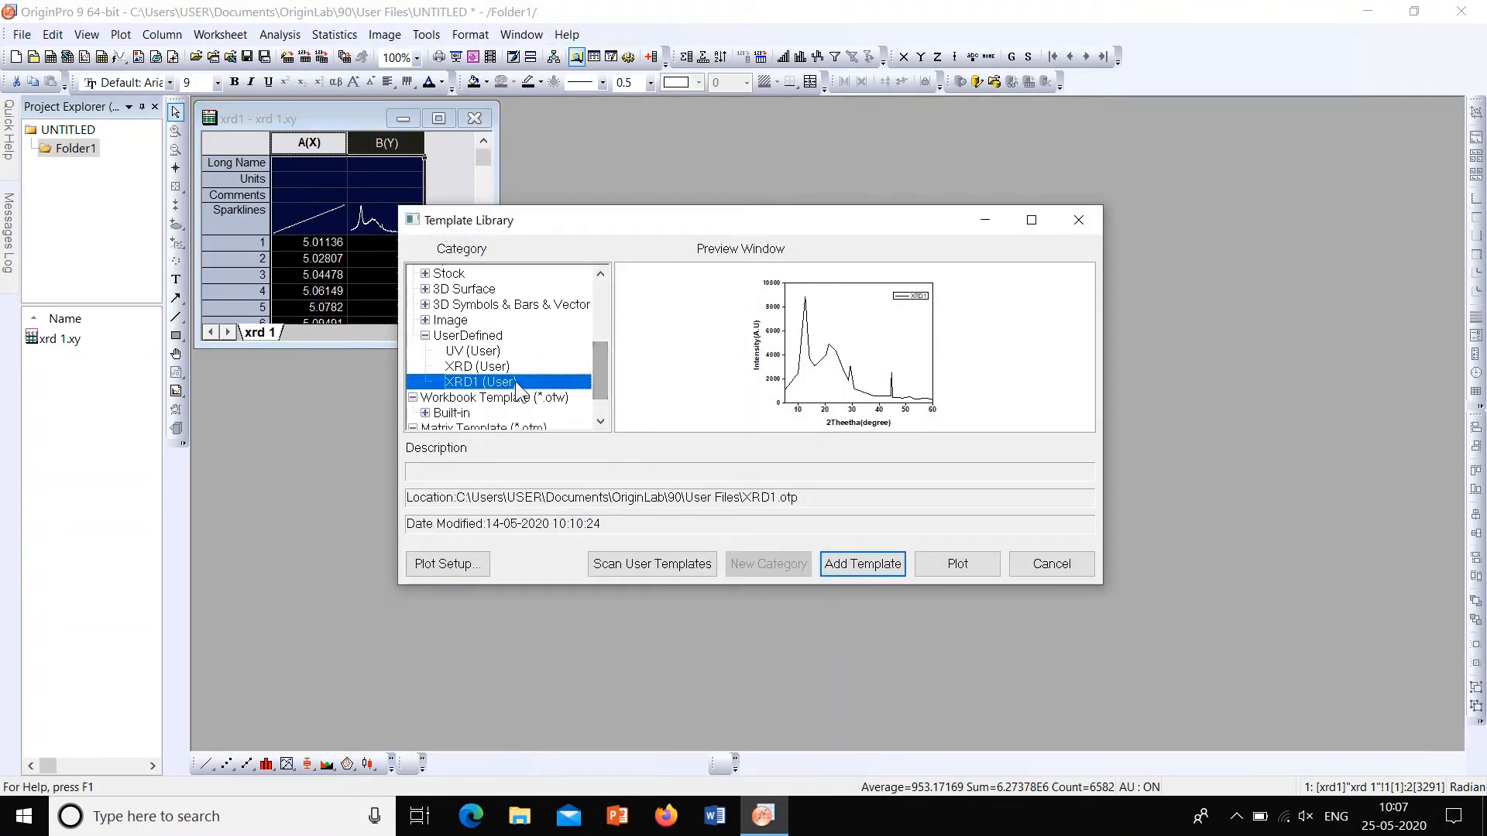
left_click(955, 563)
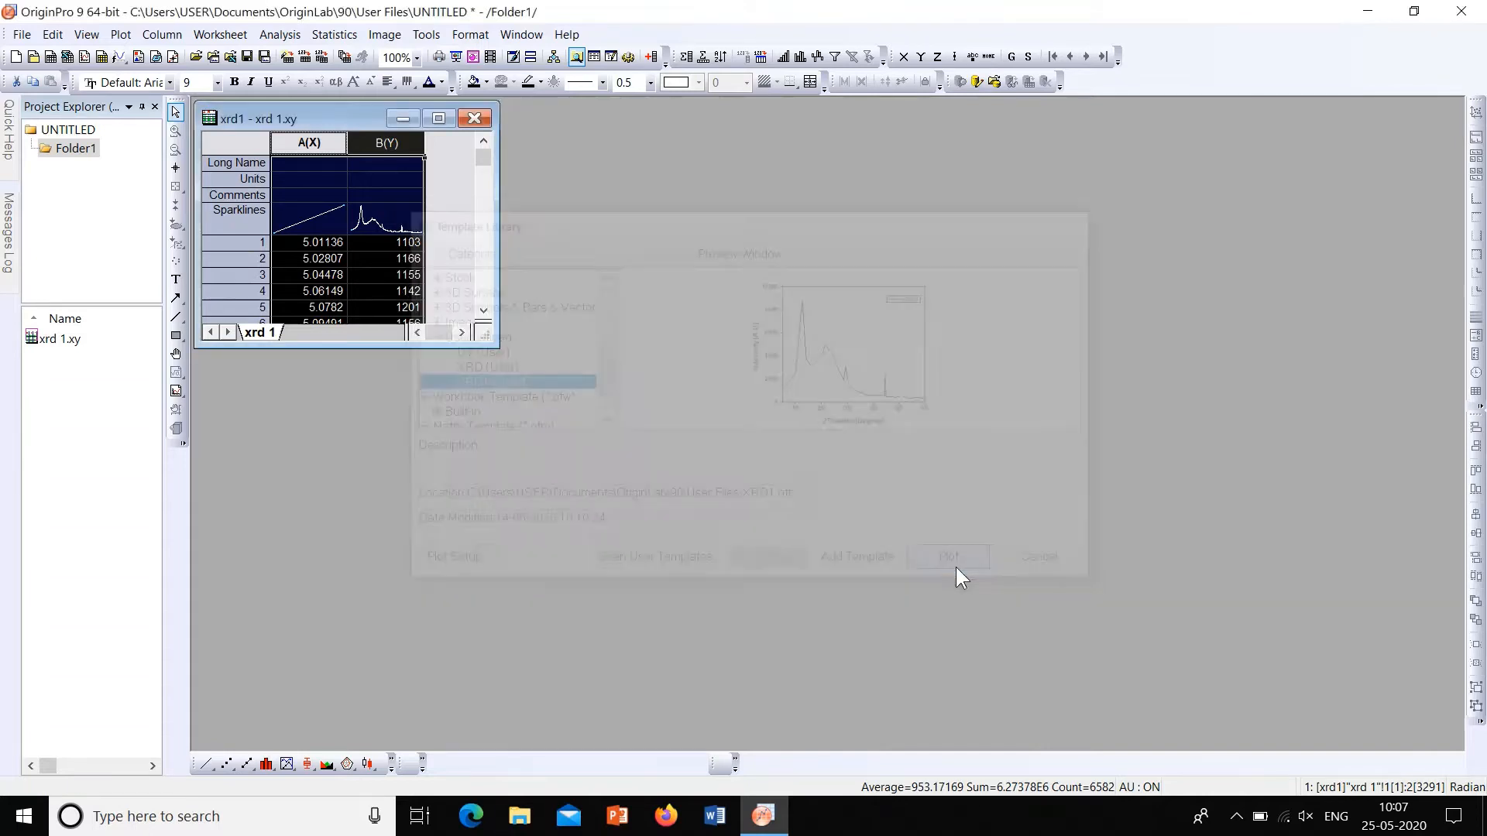
left_click(948, 557)
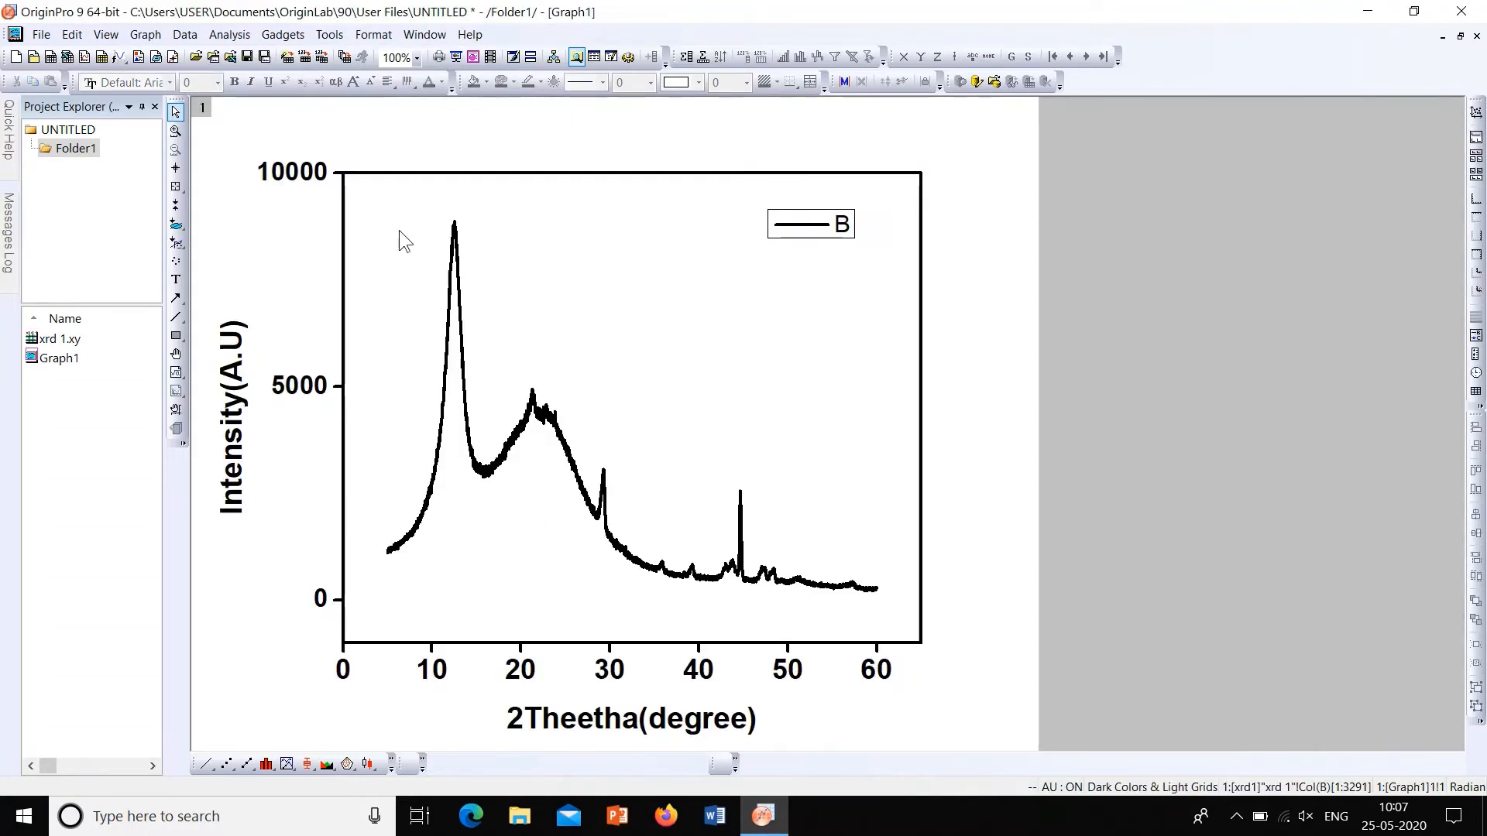
mouse_move(838, 464)
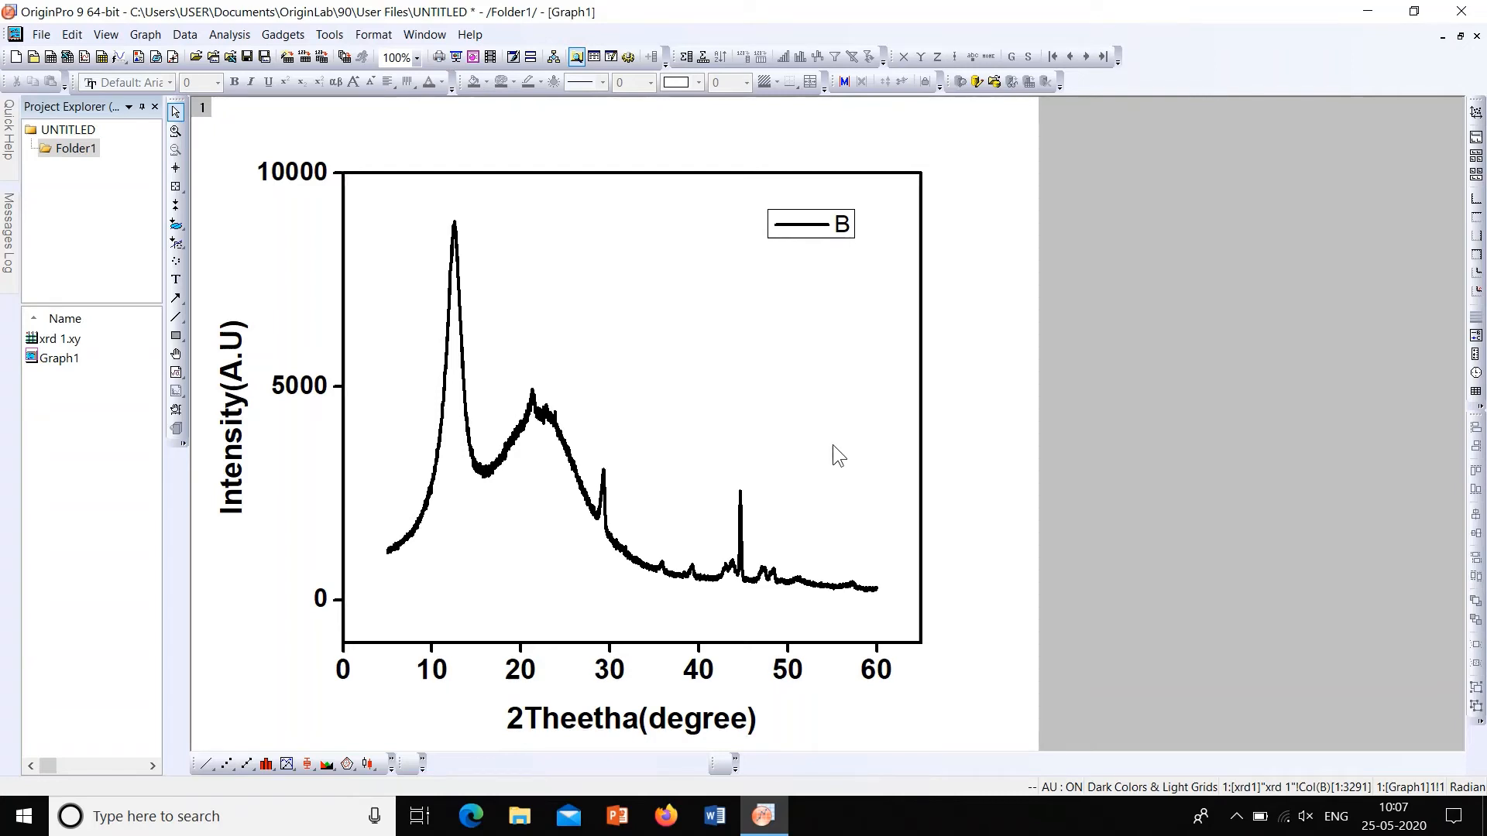
mouse_move(194, 368)
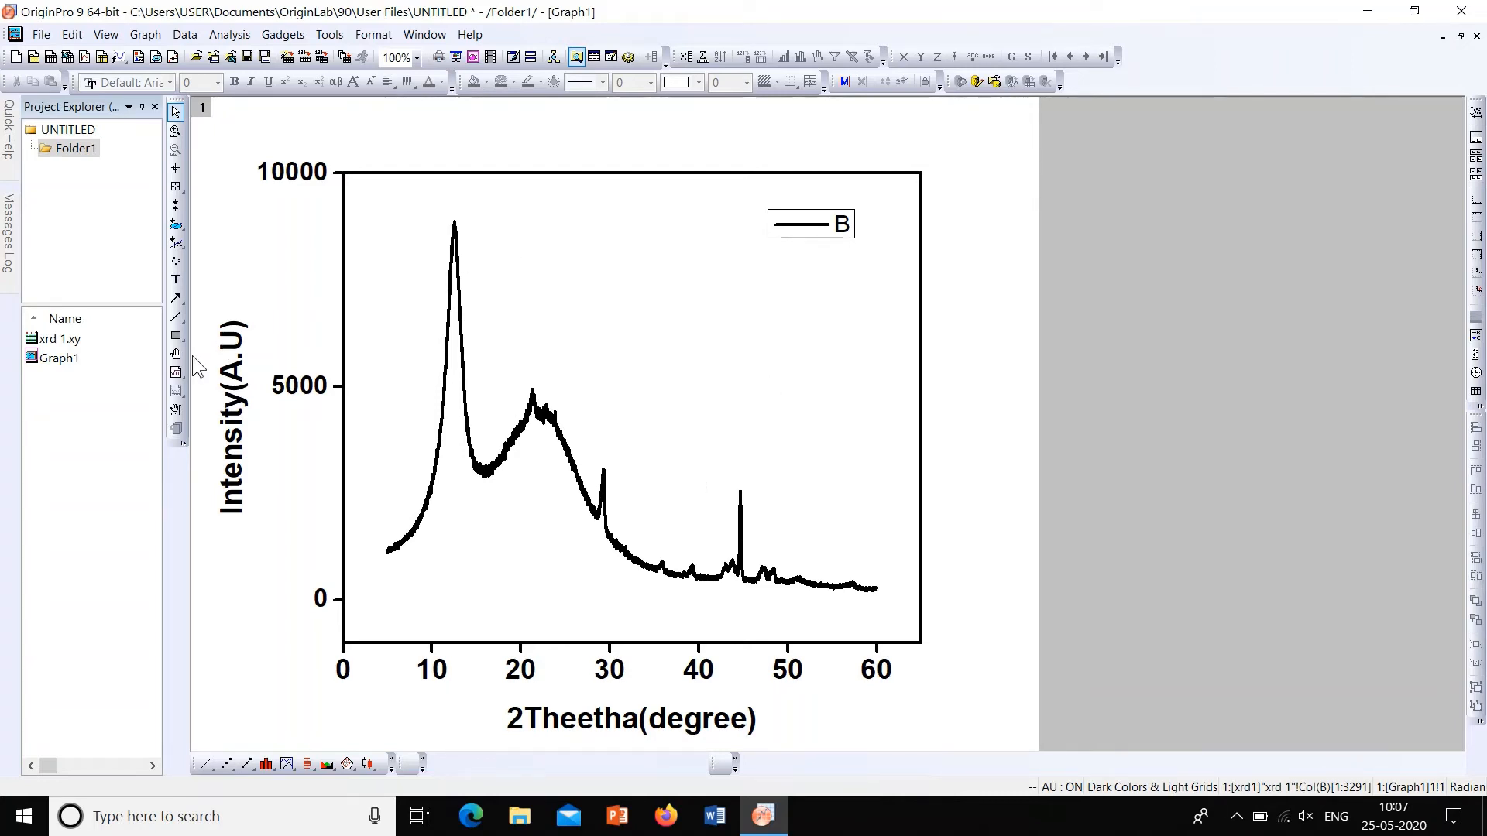
mouse_move(512, 208)
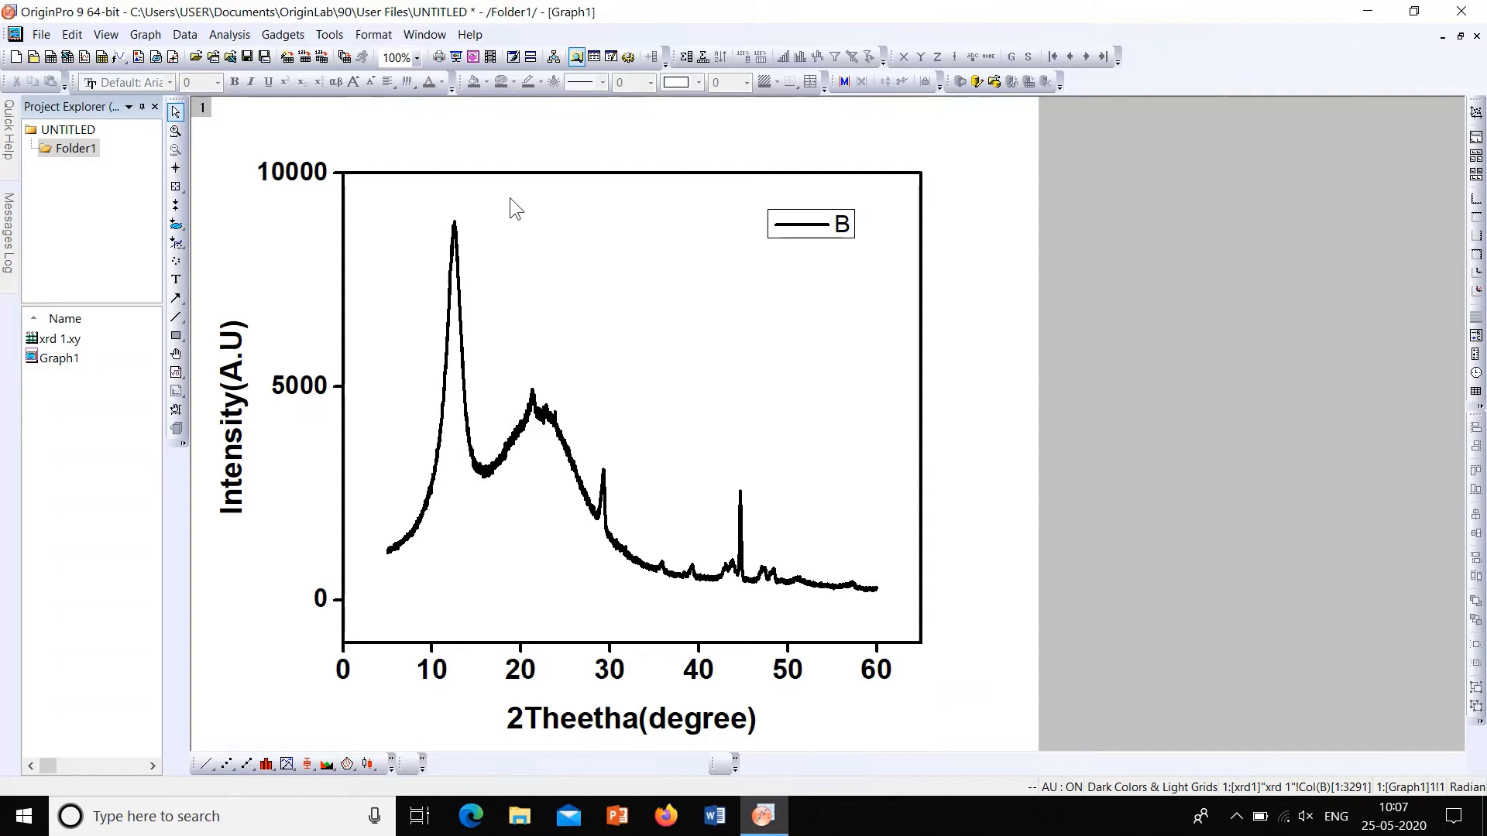
mouse_move(431, 422)
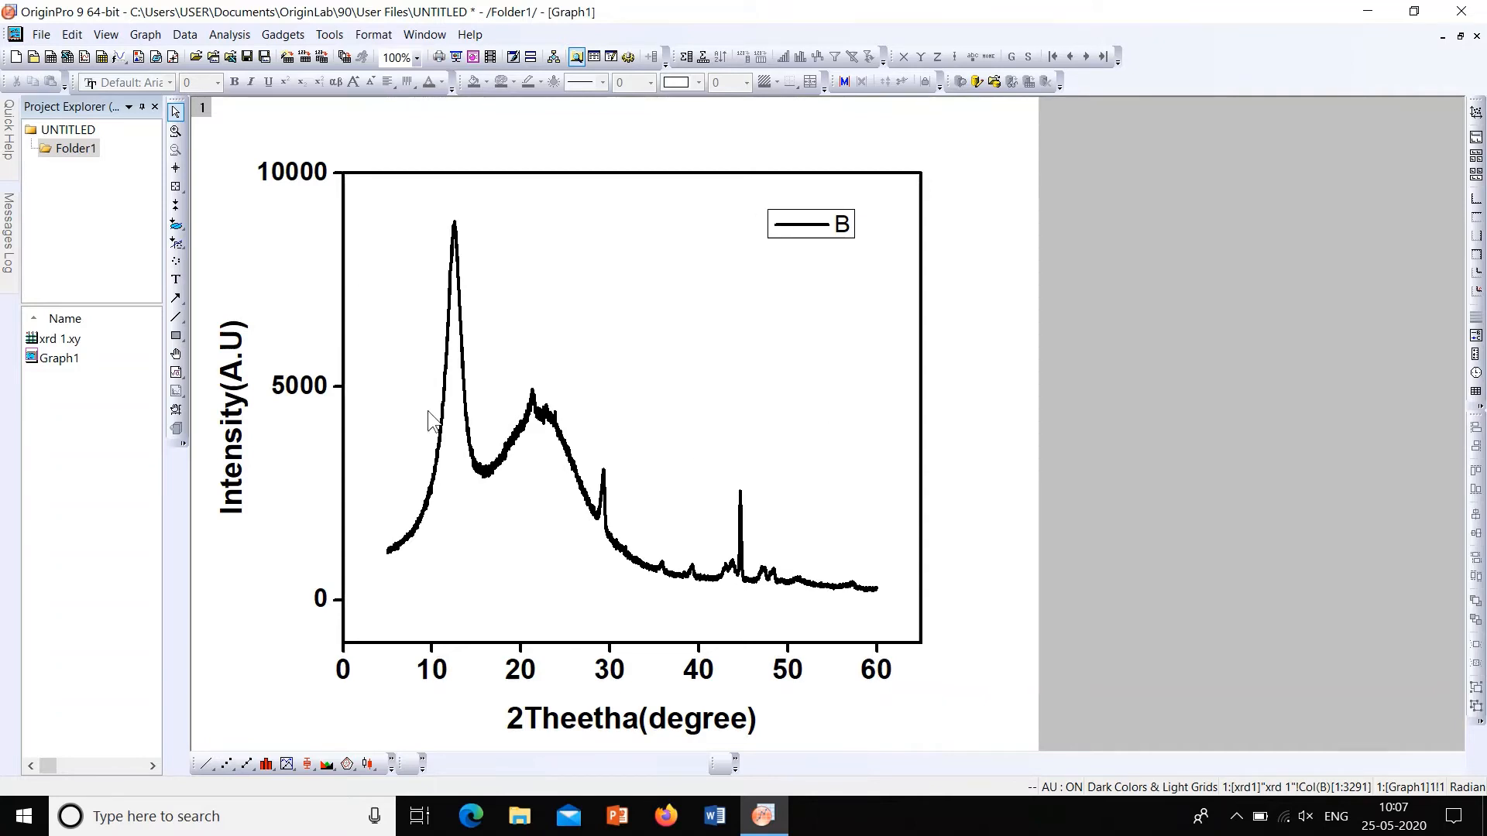
mouse_move(540, 727)
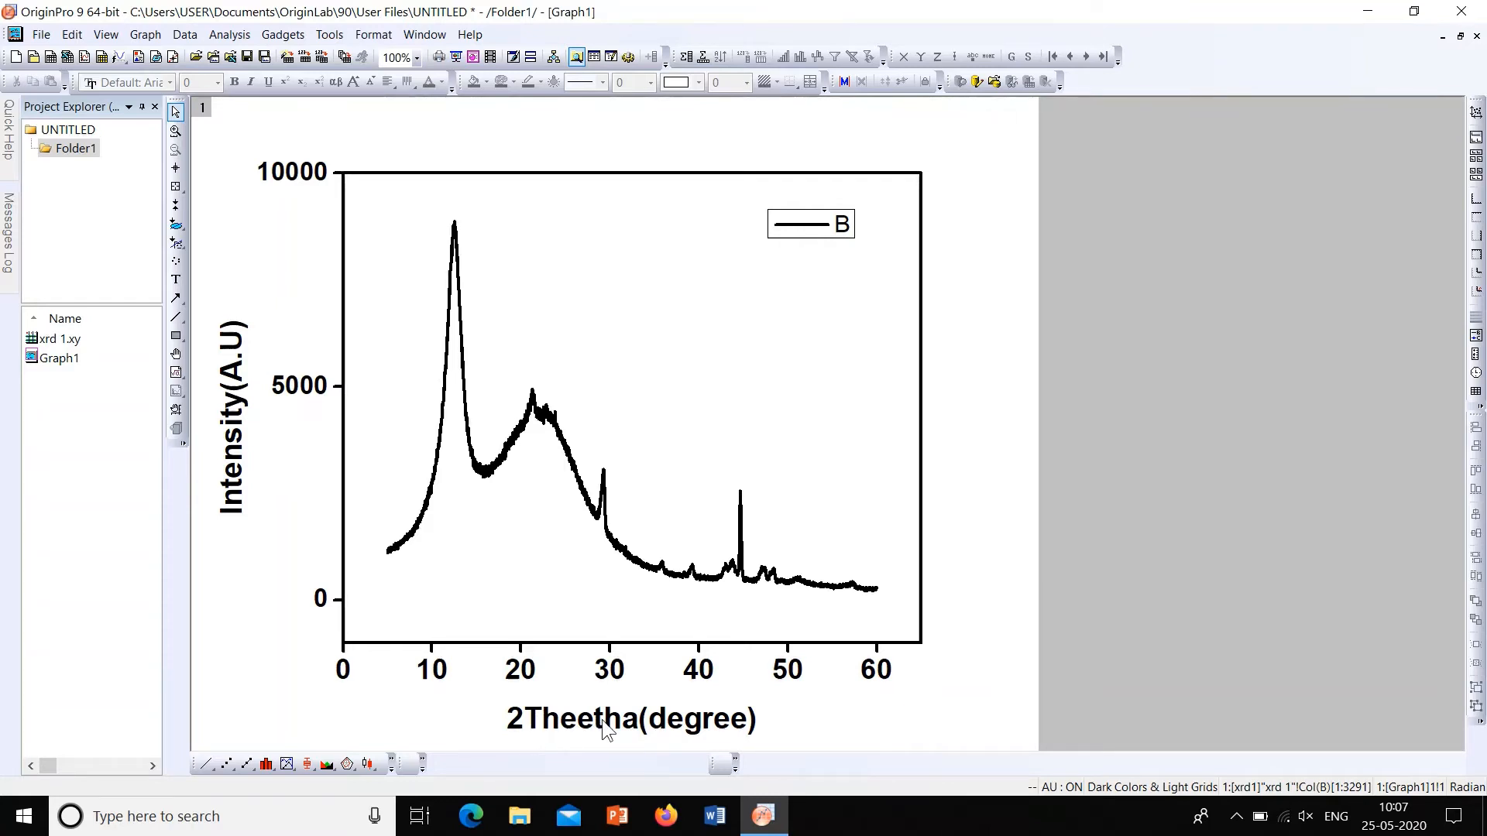
mouse_move(535, 727)
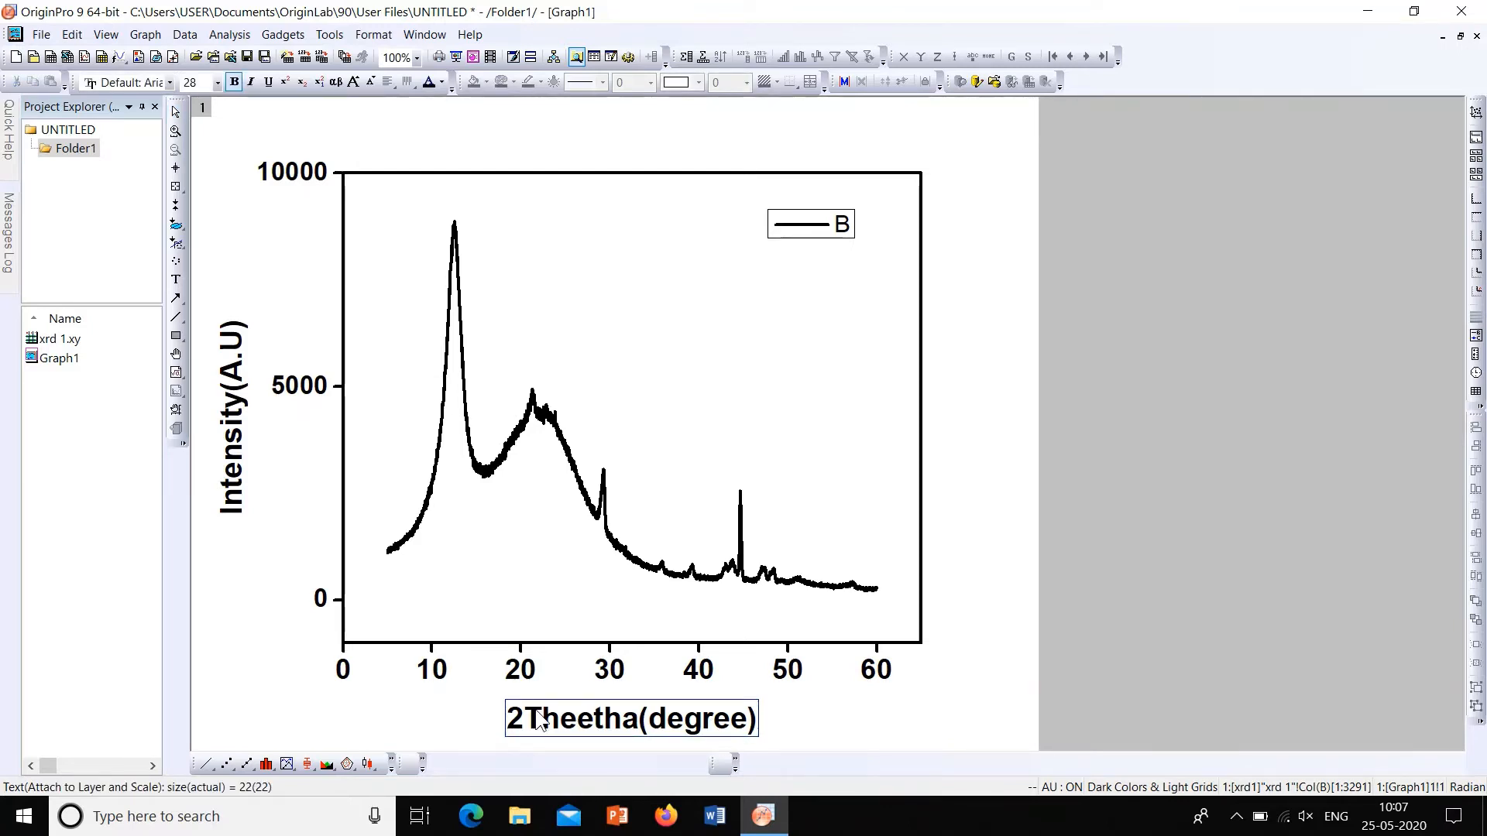
Select 'Theetha' in the x-axis title and bring up the Symbol Map
left_click(532, 718)
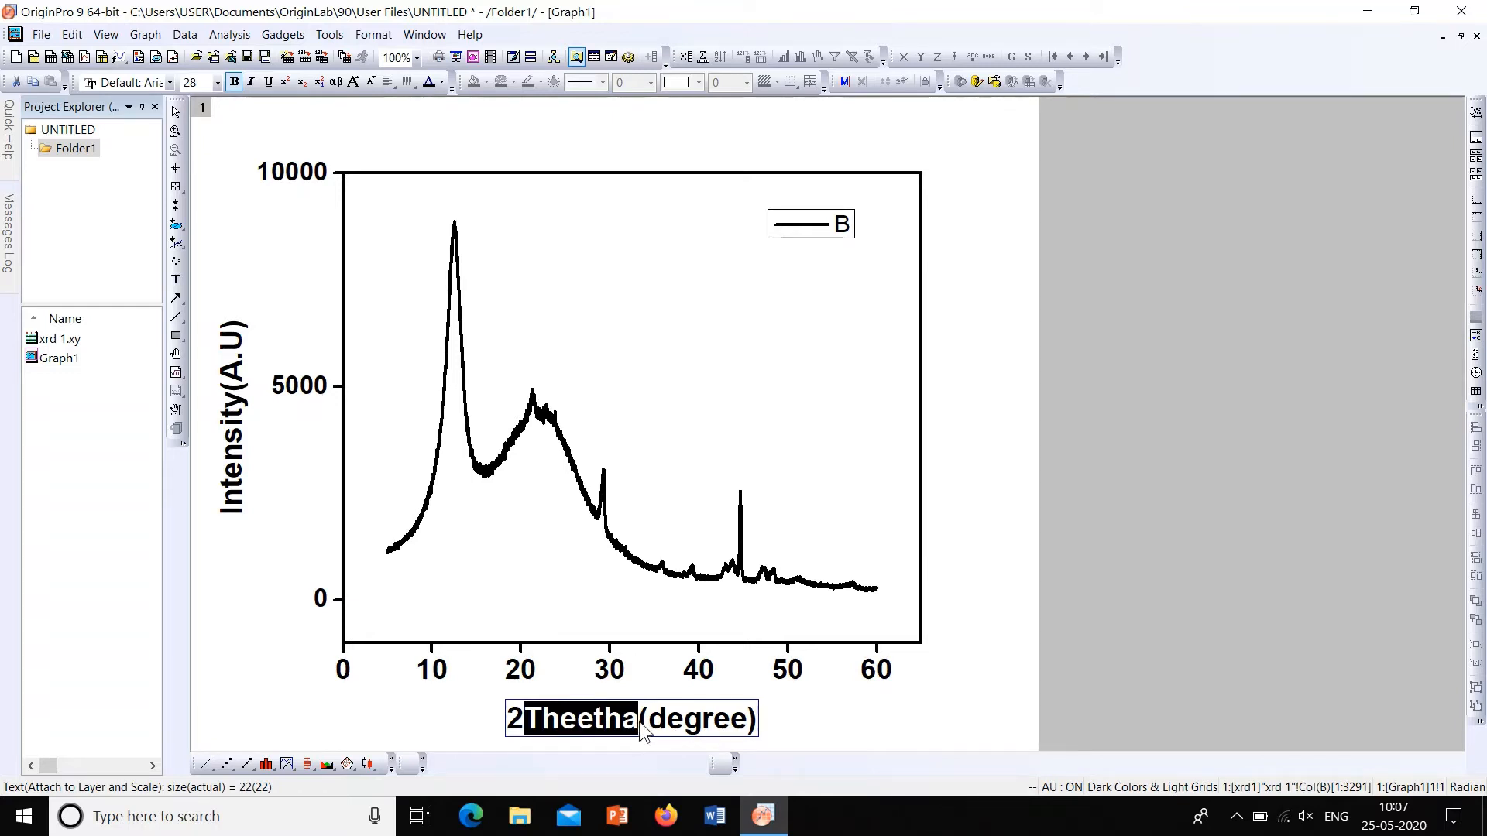
left_click(638, 718)
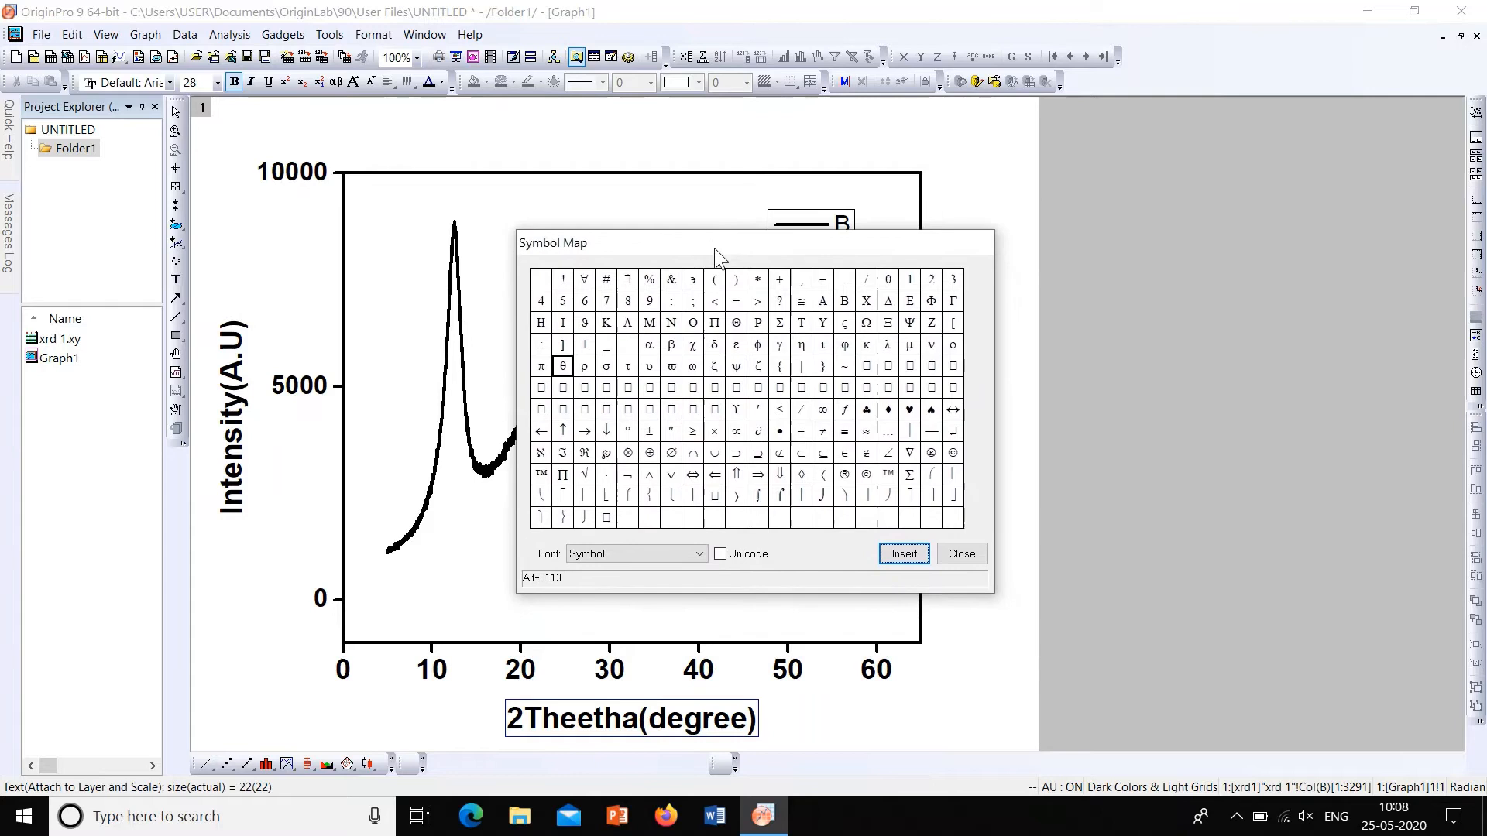
Insert the Greek θ into the x-axis title, then close the Symbol Map
left_click_drag(715, 242, 705, 225)
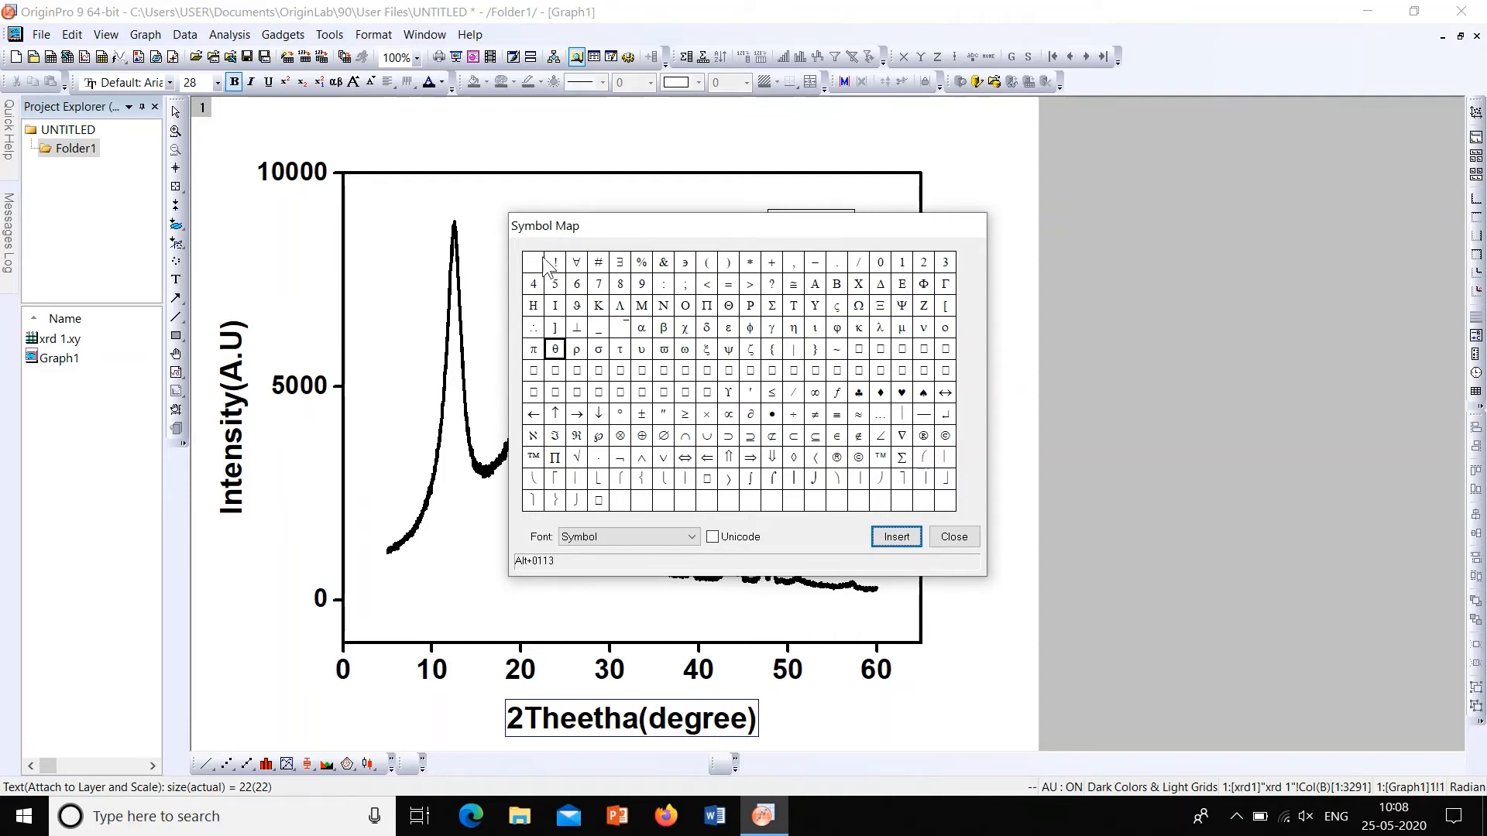
mouse_move(596, 304)
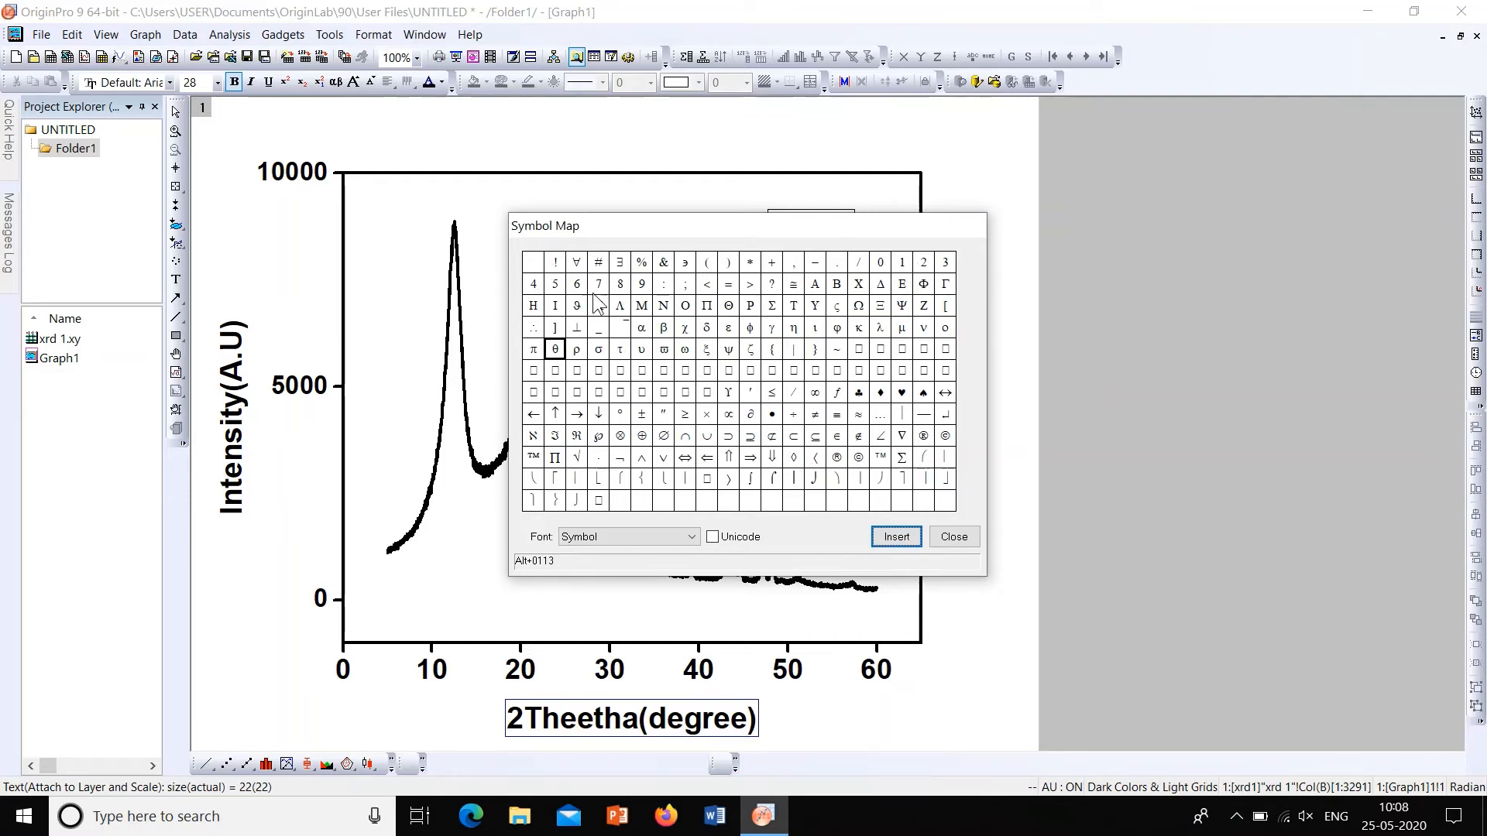
mouse_move(681, 332)
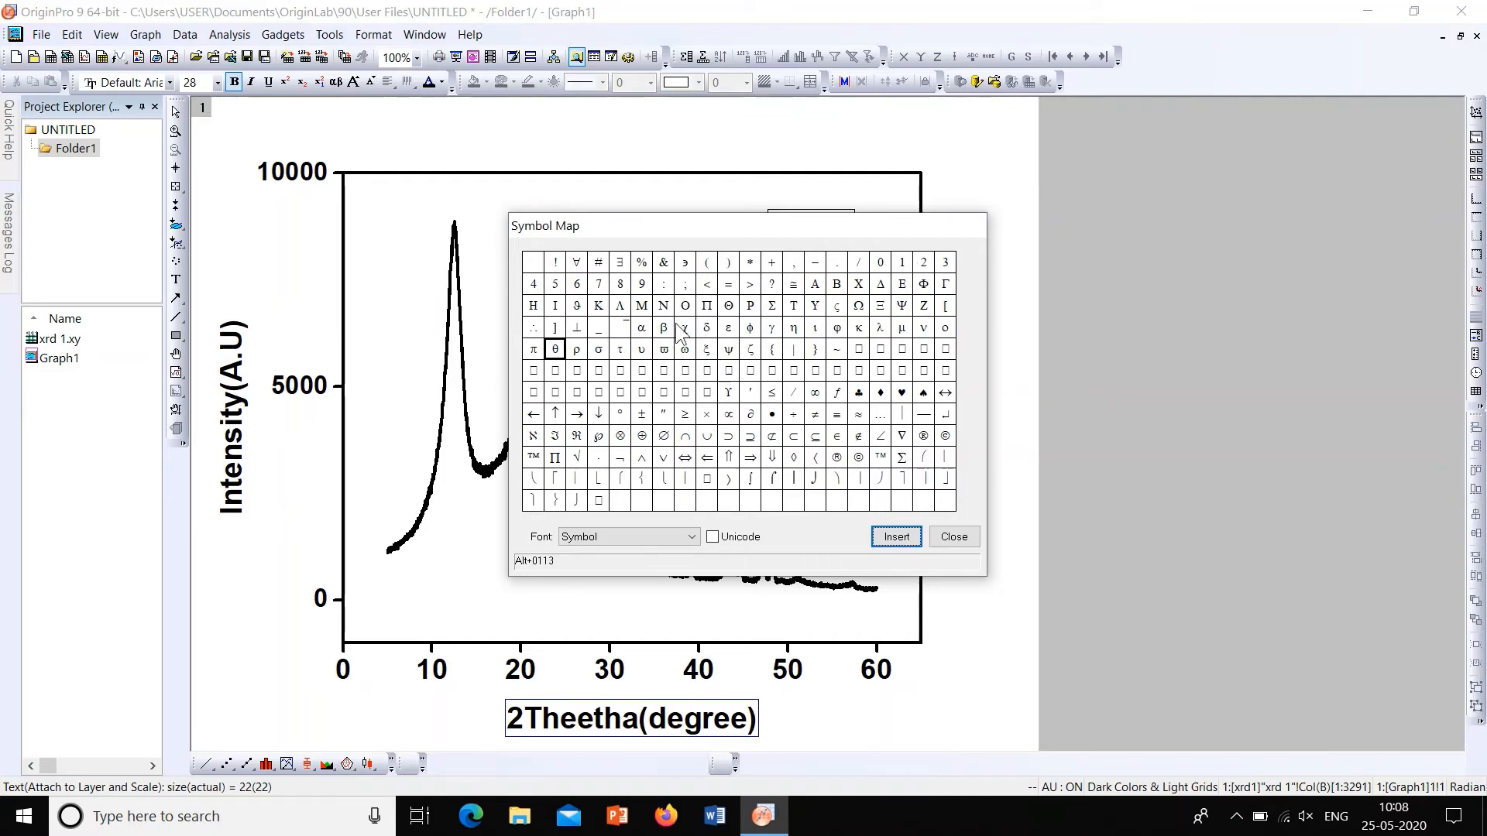
mouse_move(730, 342)
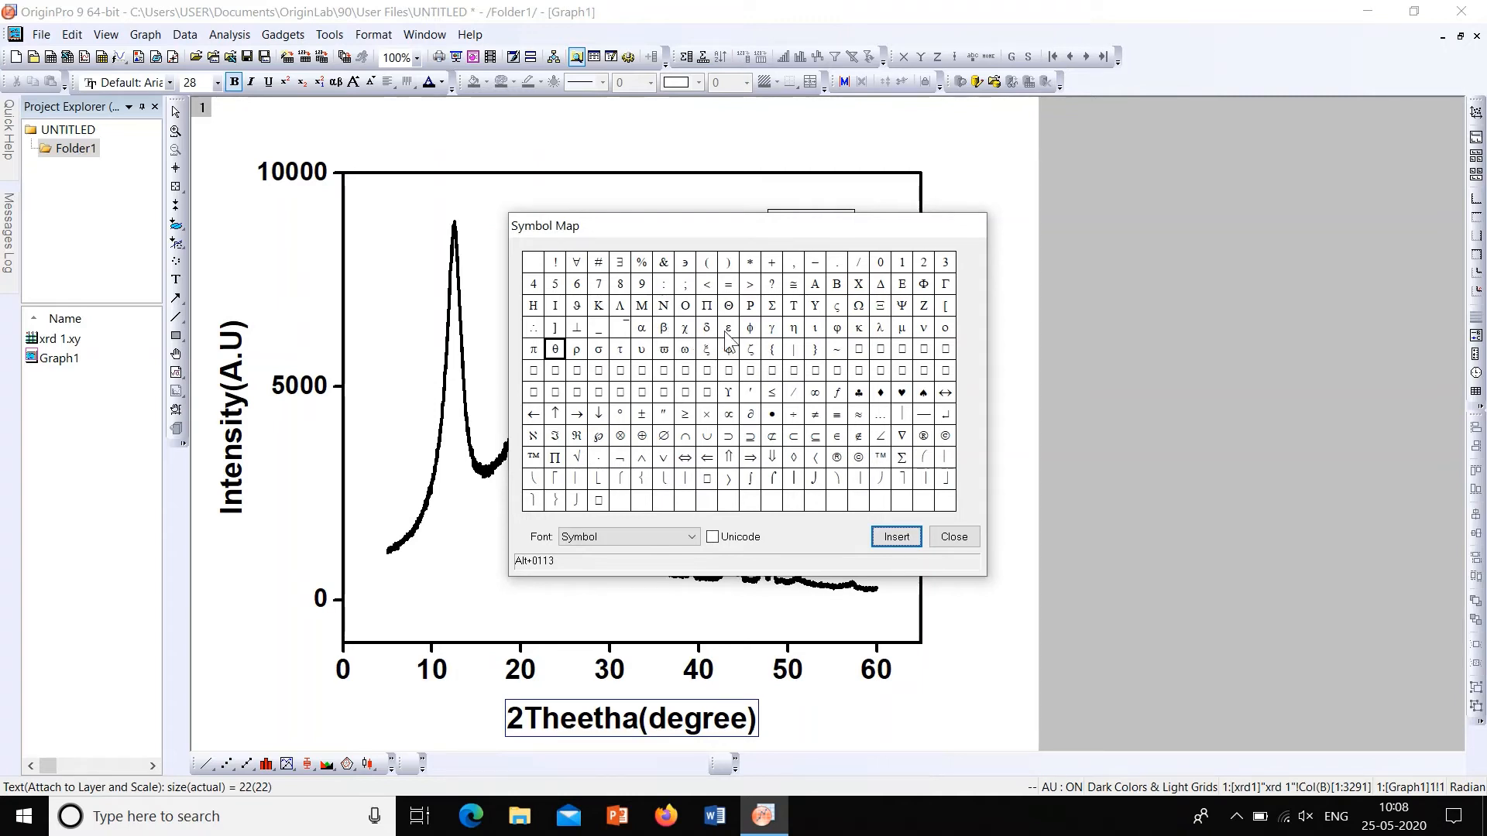
mouse_move(874, 341)
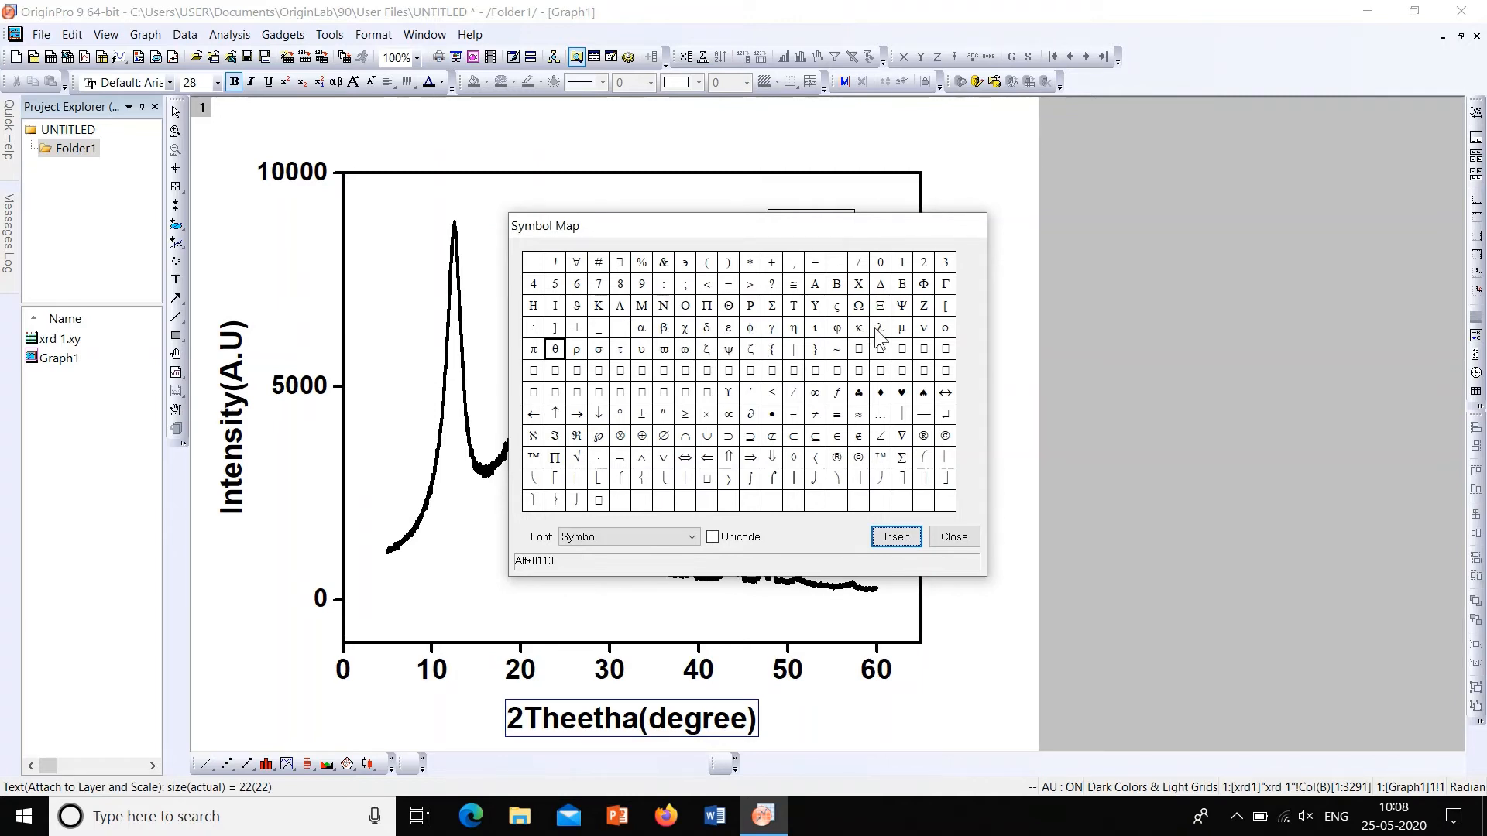
mouse_move(880, 330)
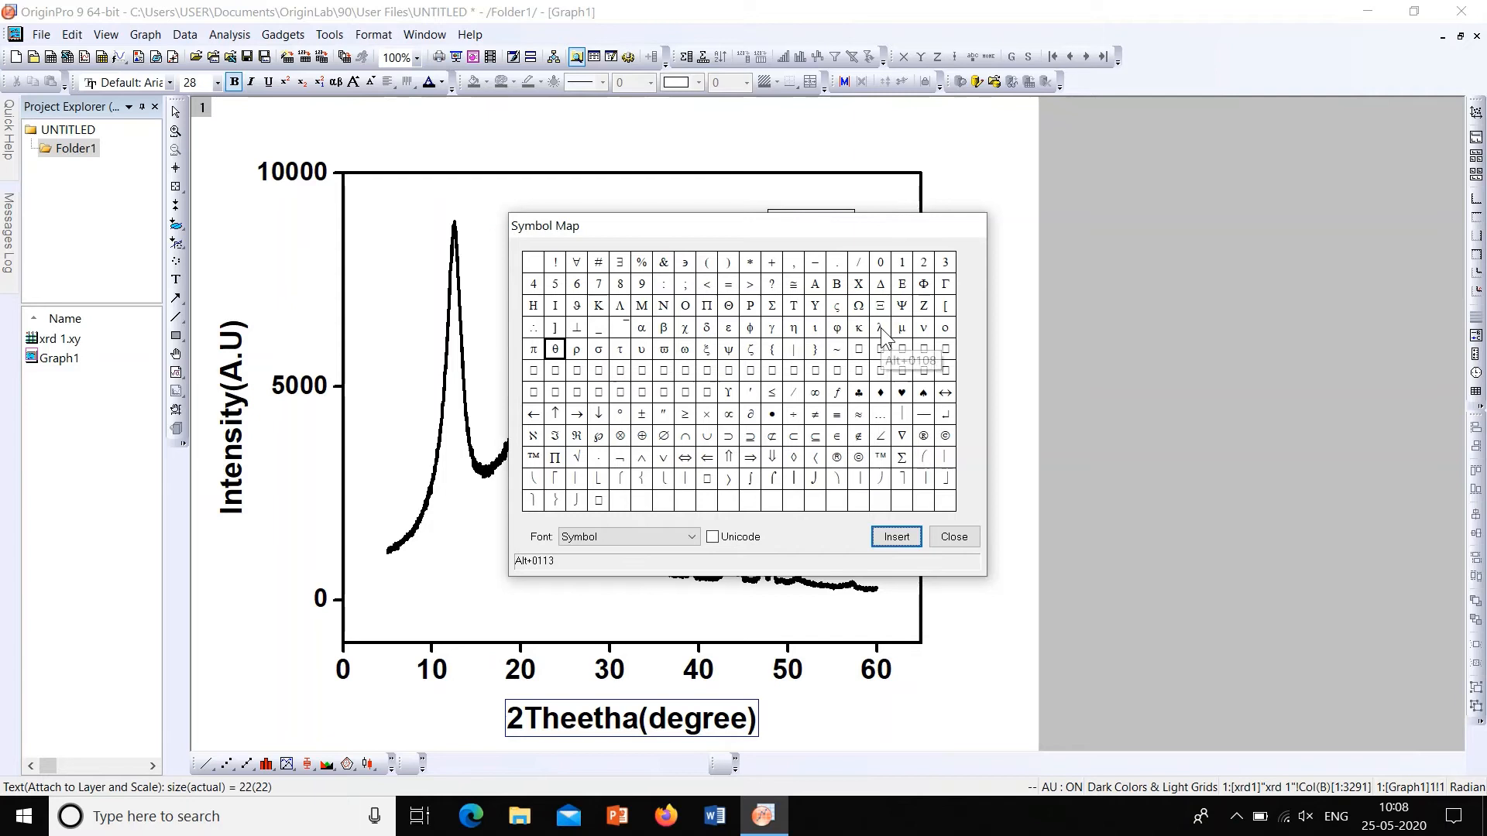
mouse_move(751, 333)
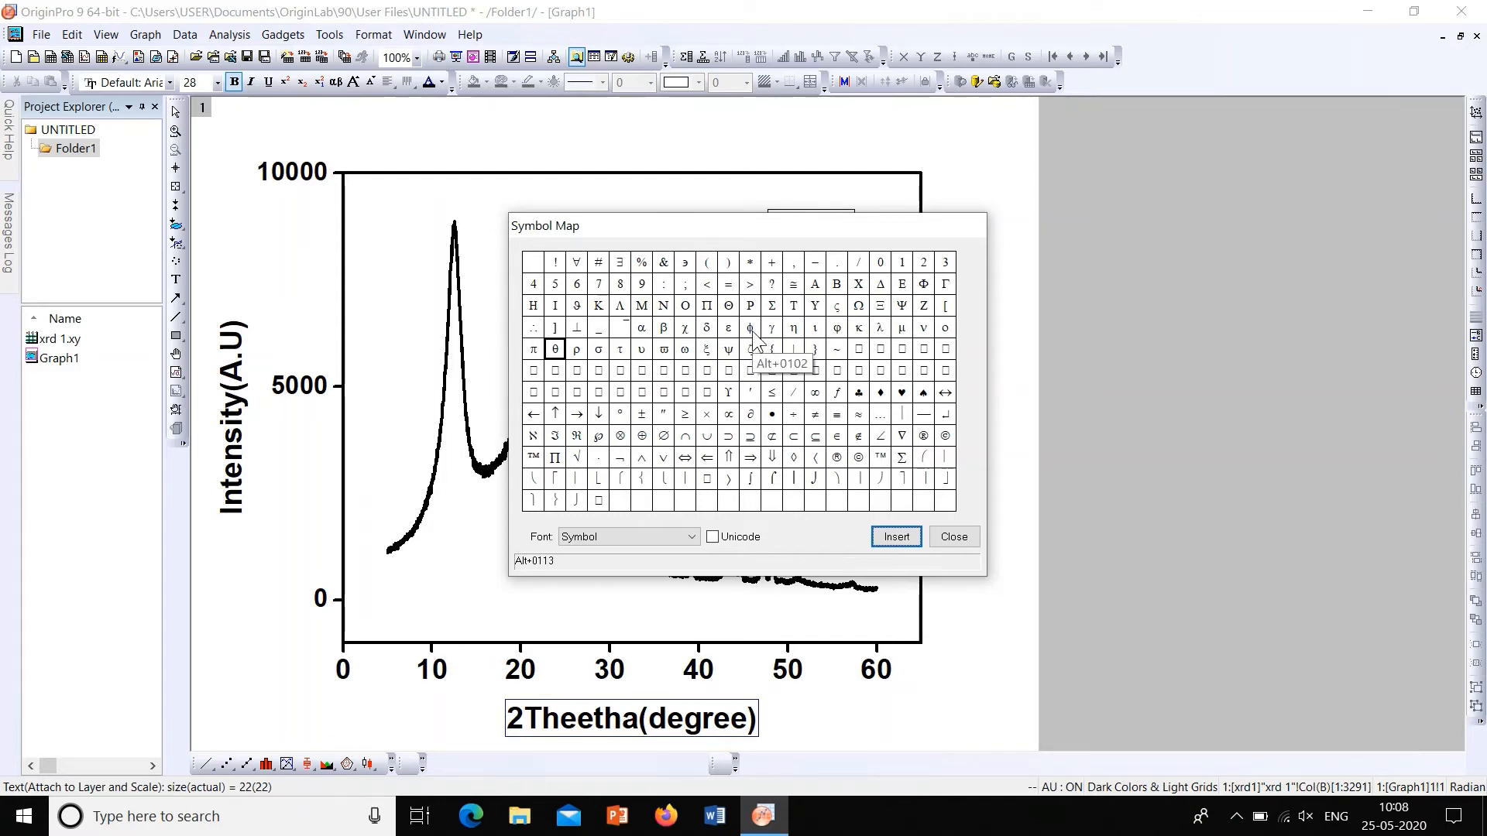
mouse_move(649, 279)
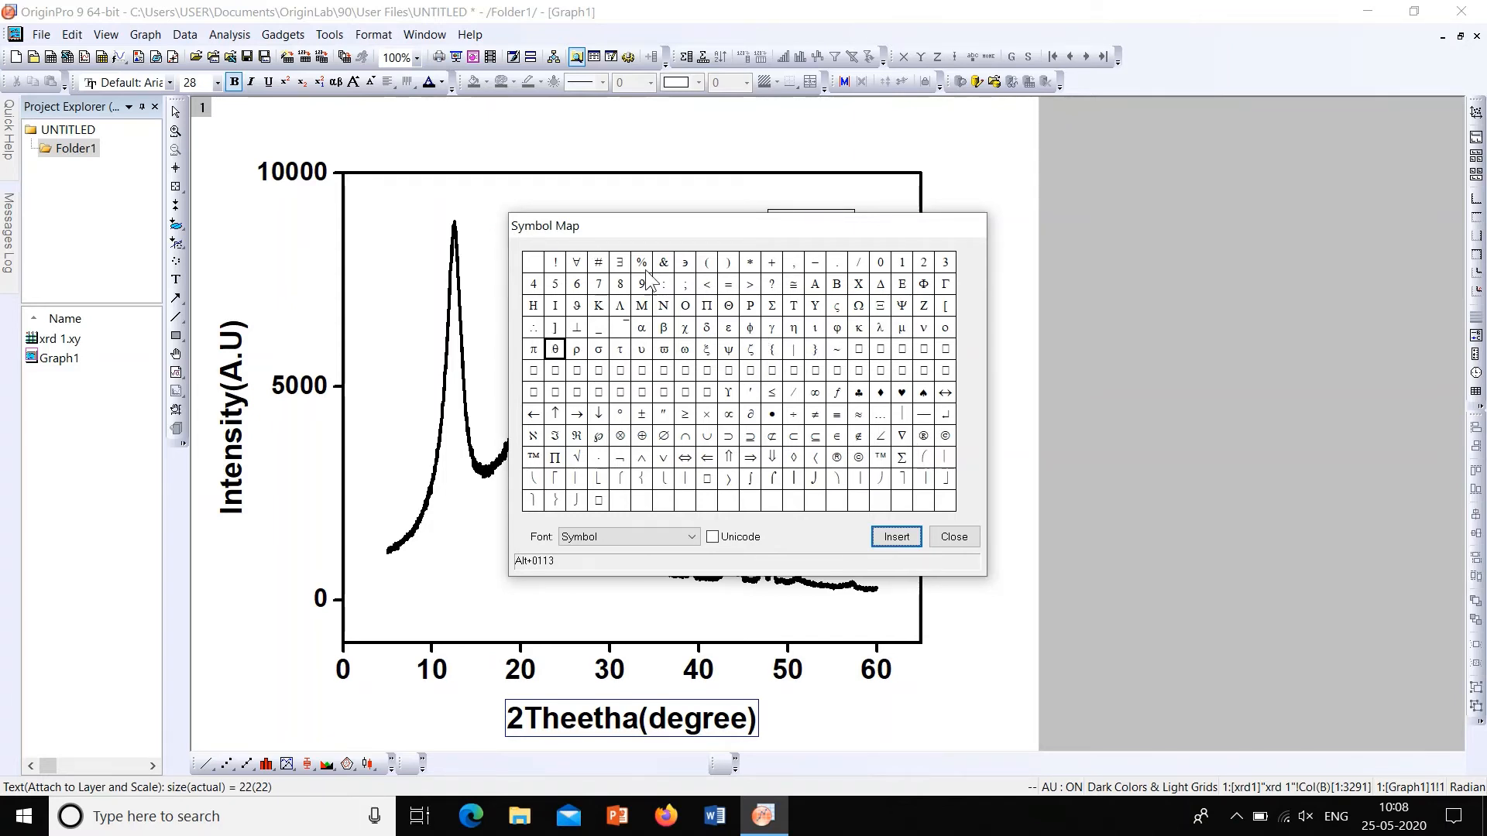
mouse_move(586, 370)
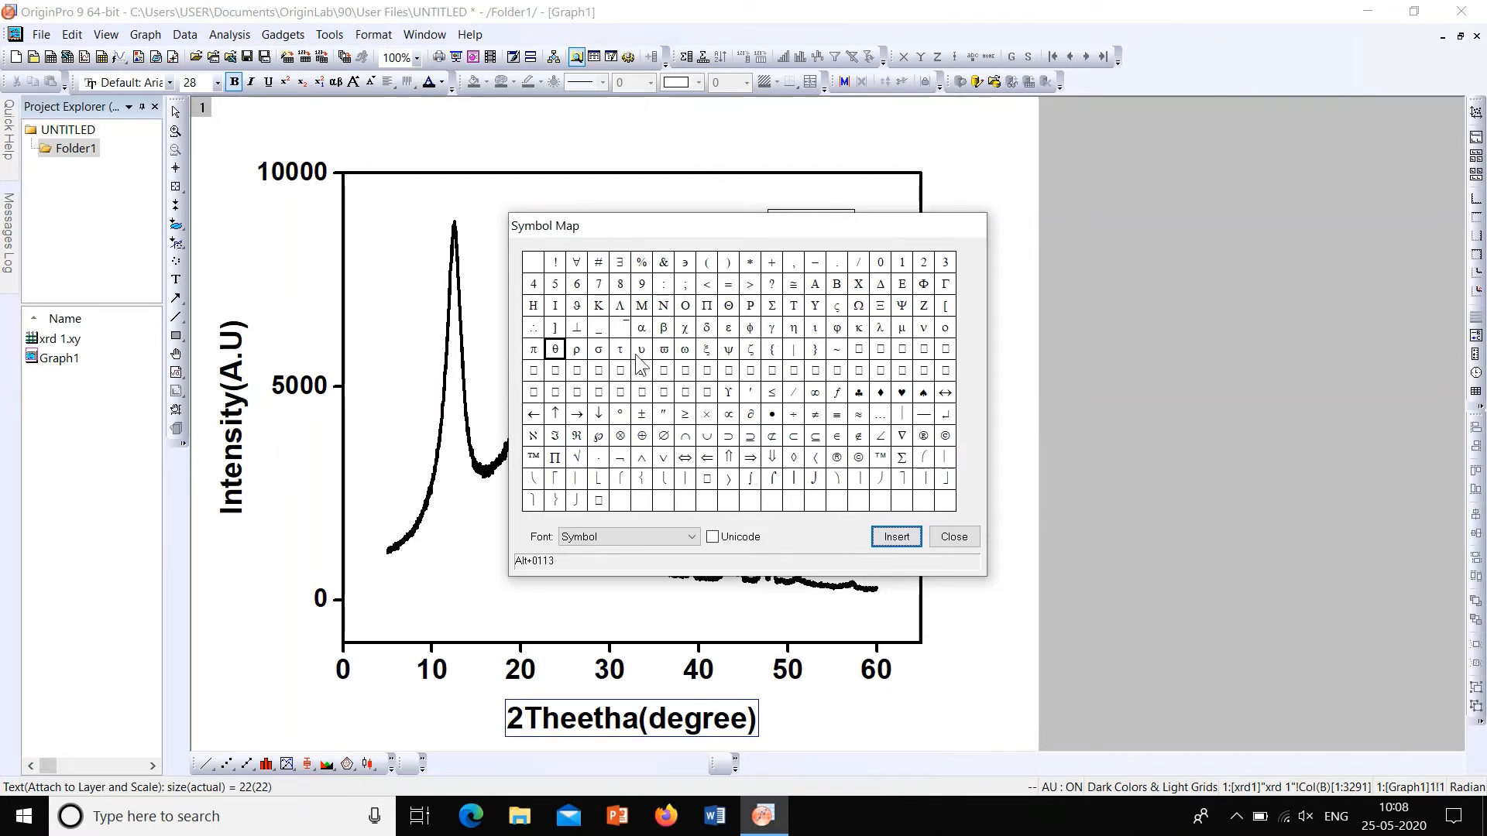
mouse_move(583, 393)
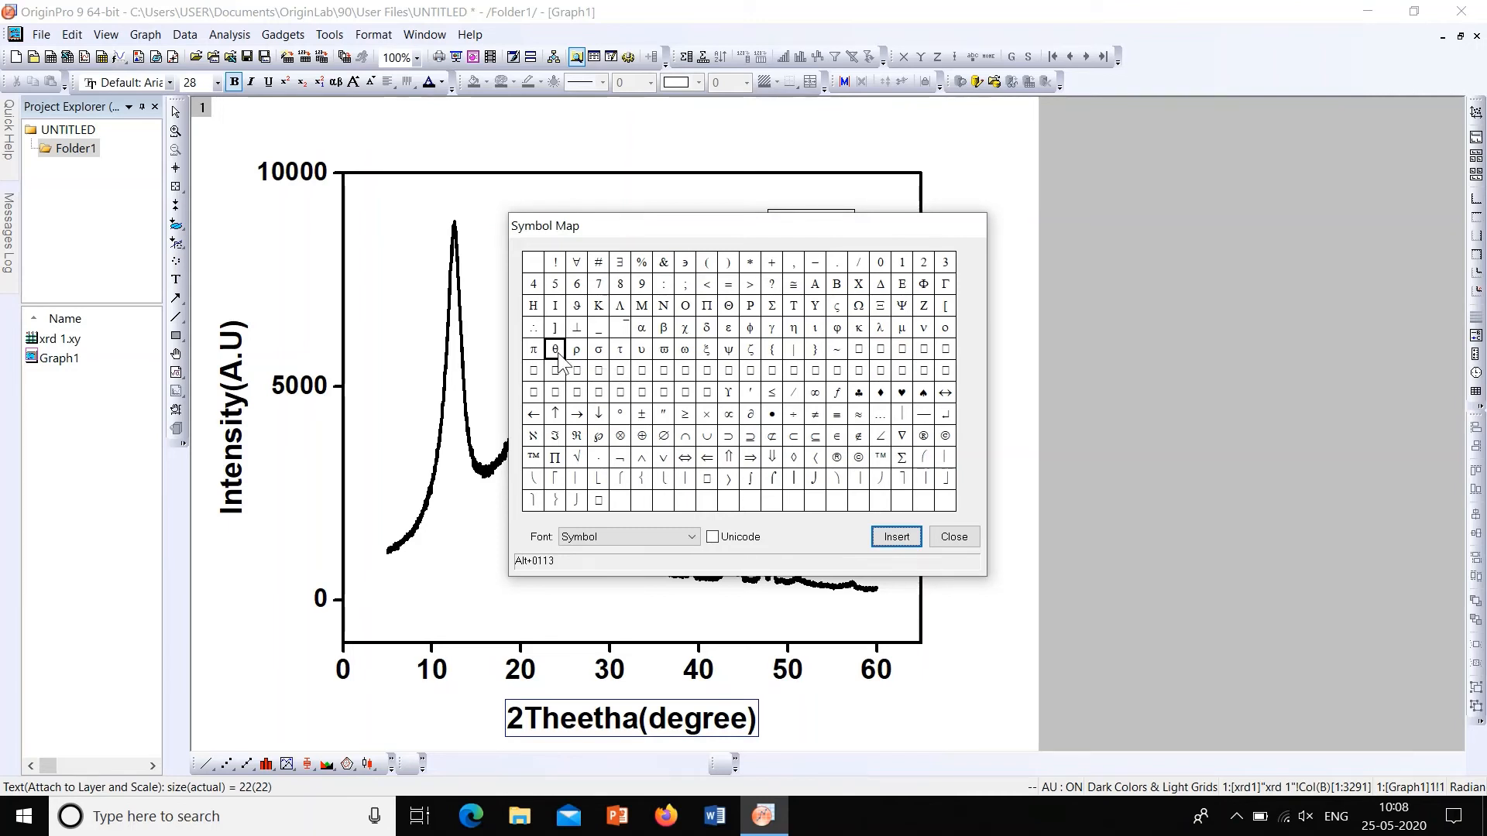
left_click(554, 350)
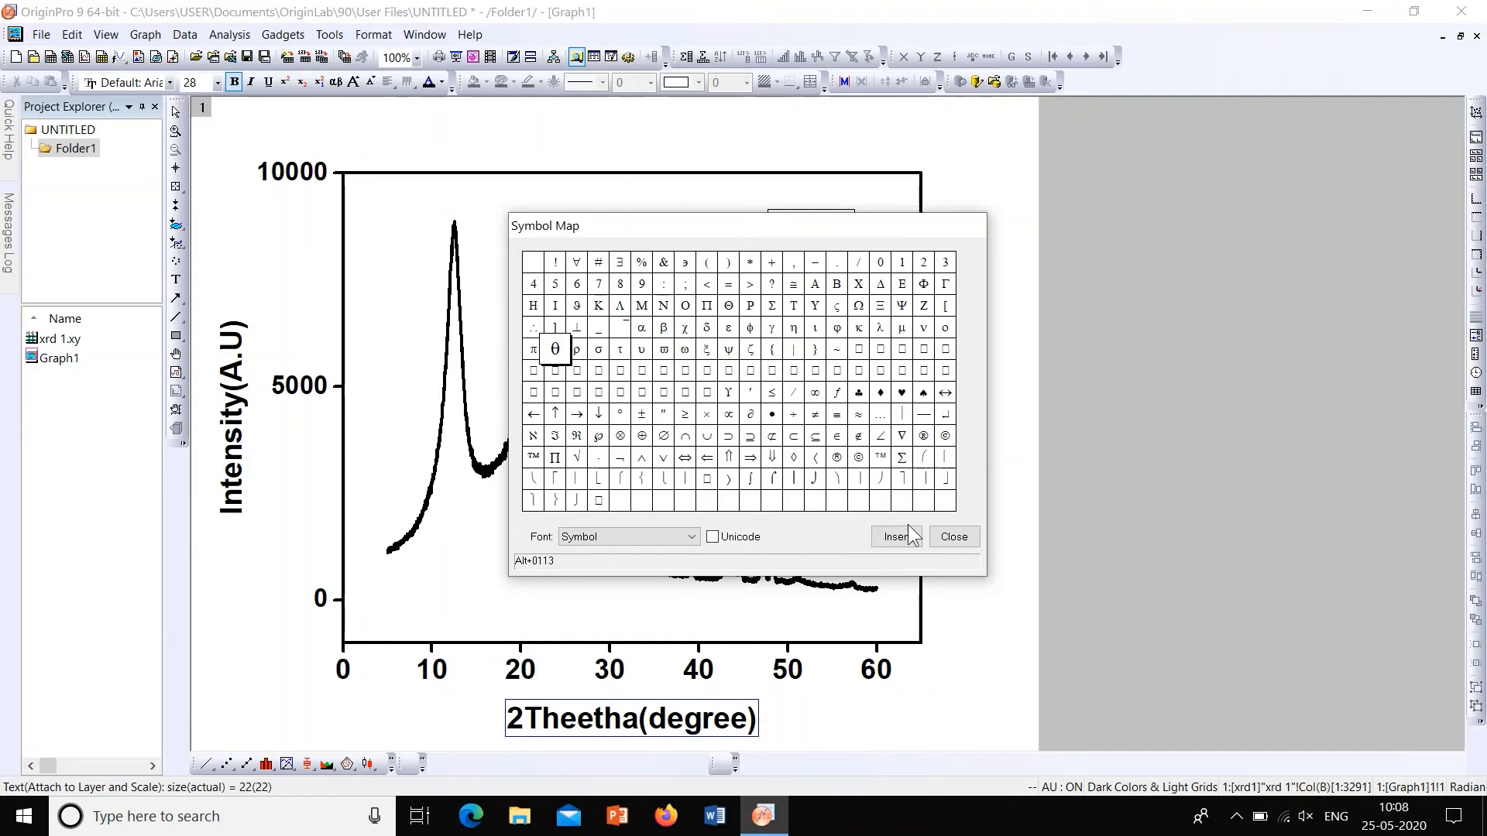
left_click(895, 537)
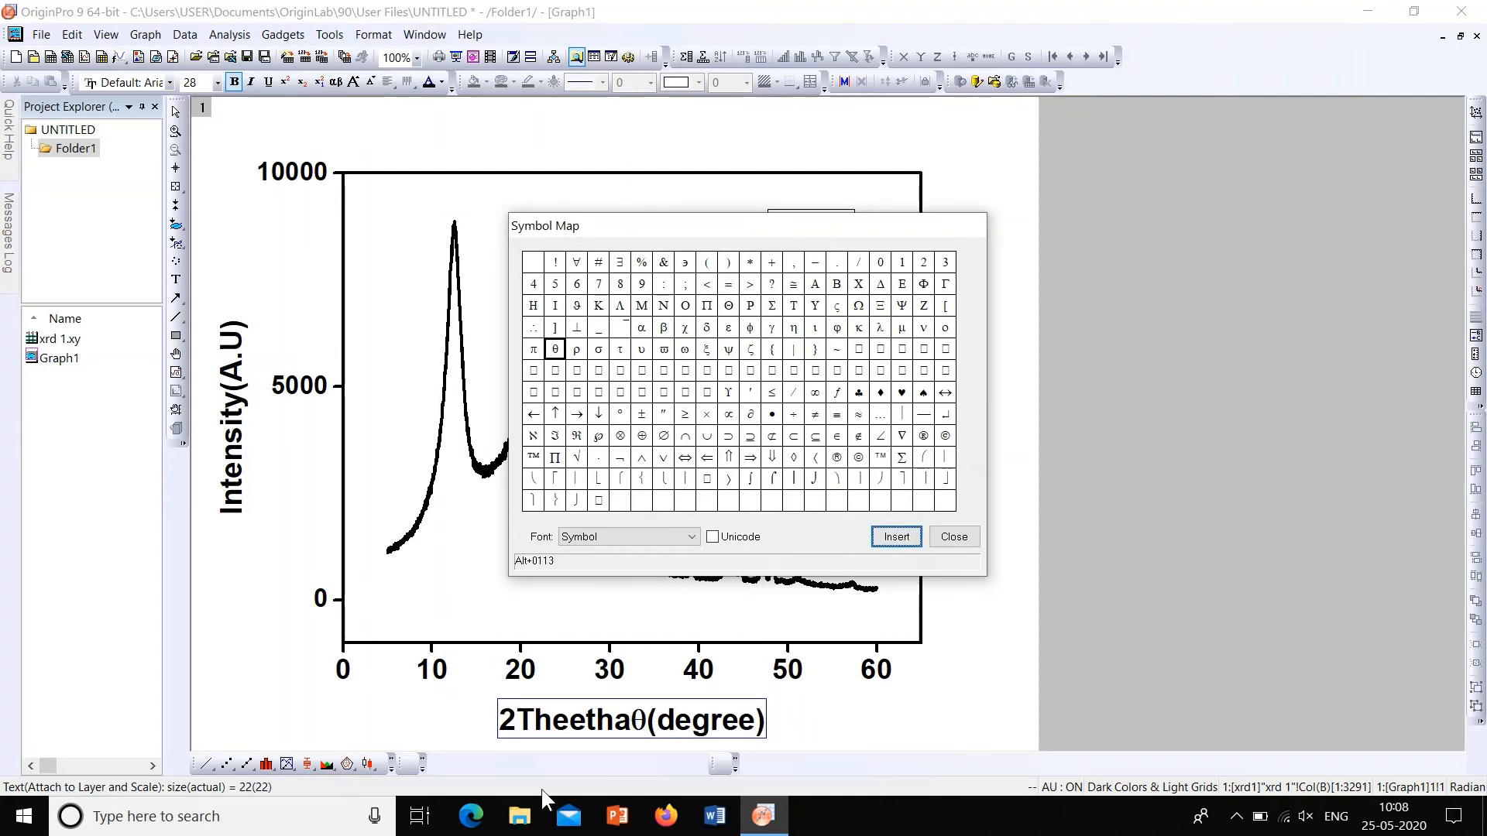
mouse_move(795, 761)
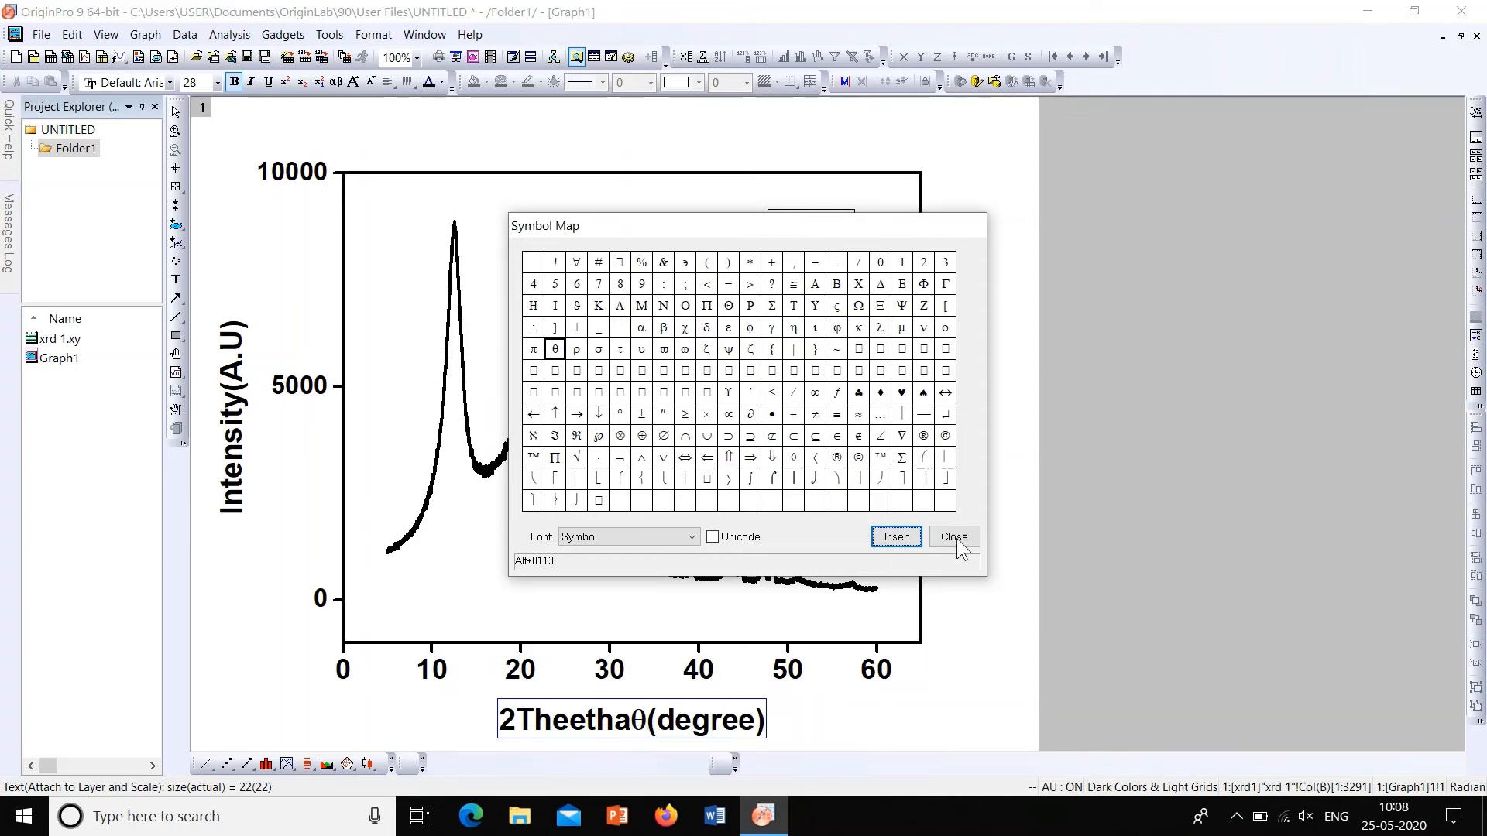
left_click(951, 536)
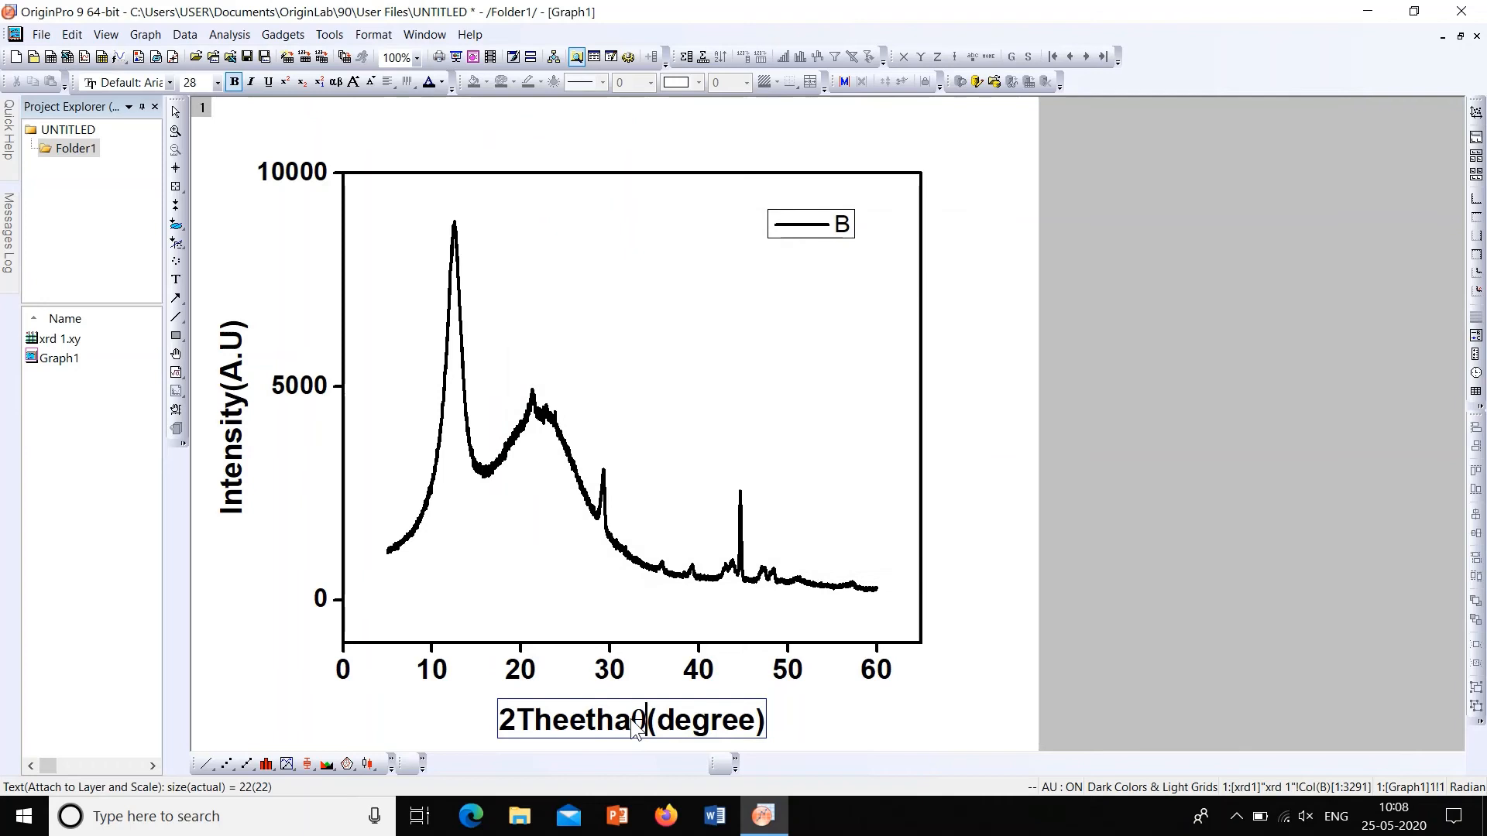
Delete 'Theetha' and the θ from the x-axis title, leaving '2(degree)'
double_click(564, 718)
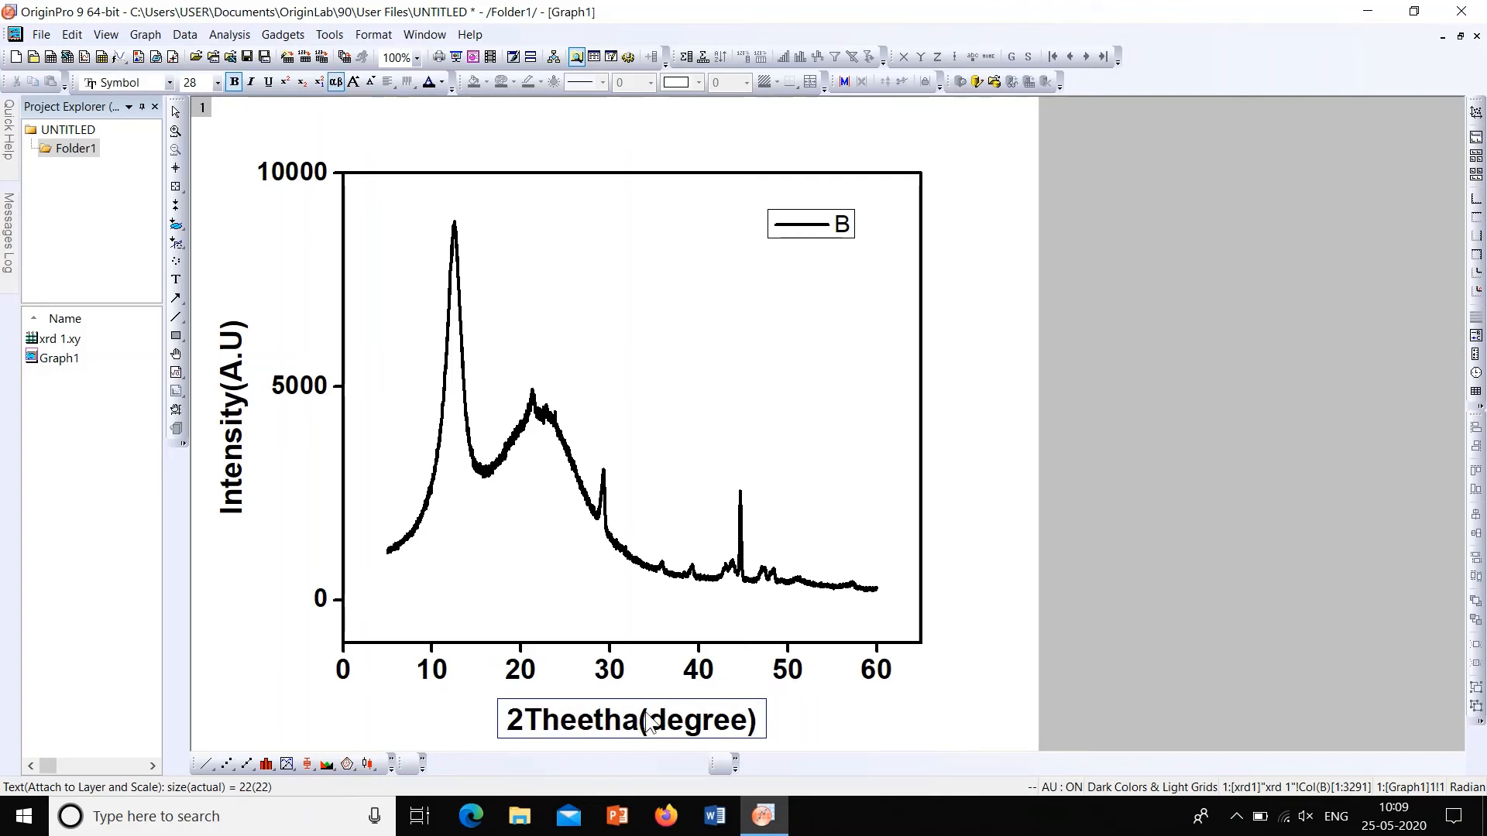
double_click(582, 721)
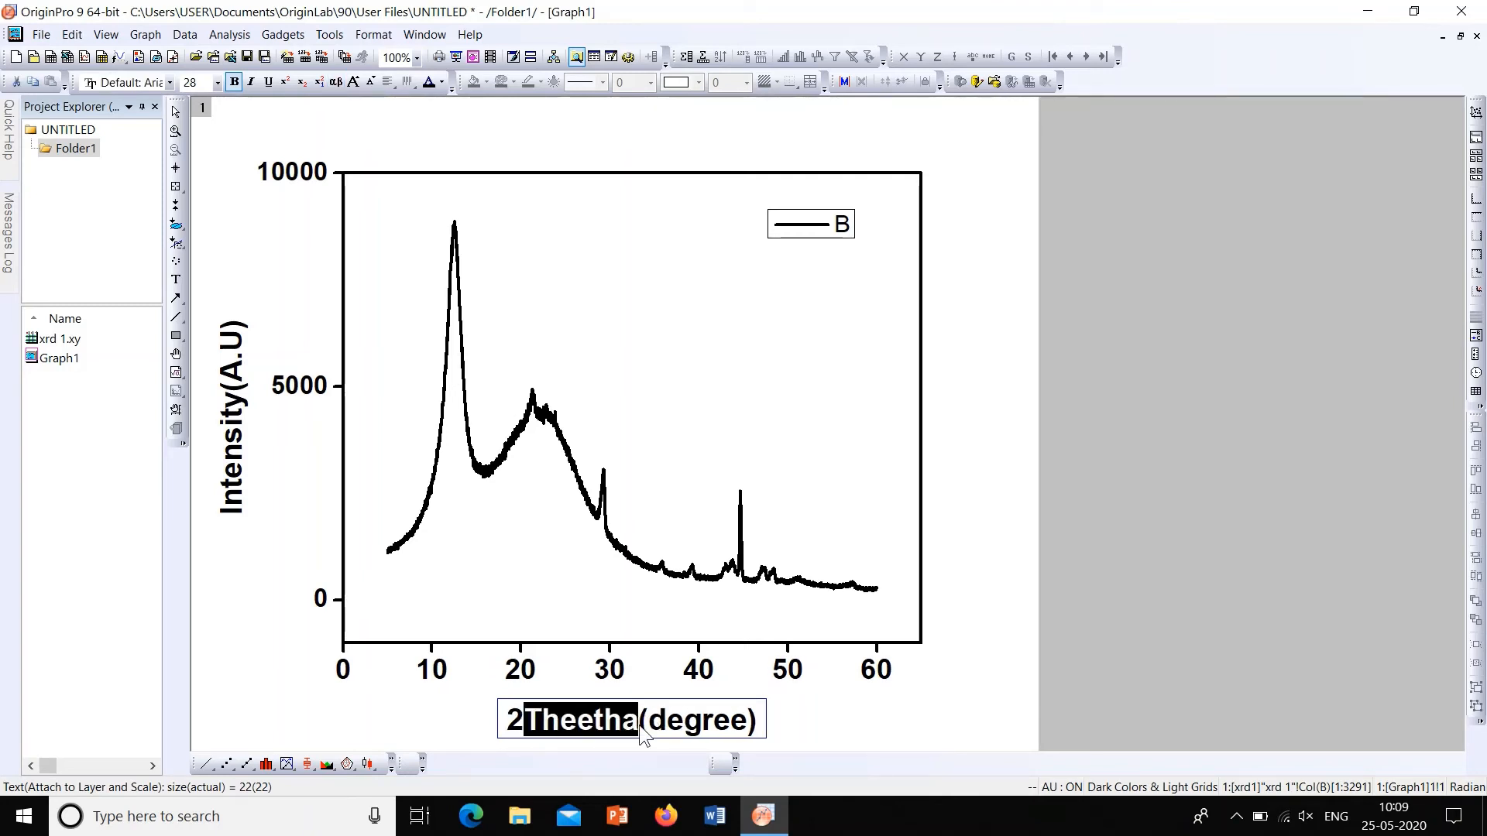
mouse_move(597, 738)
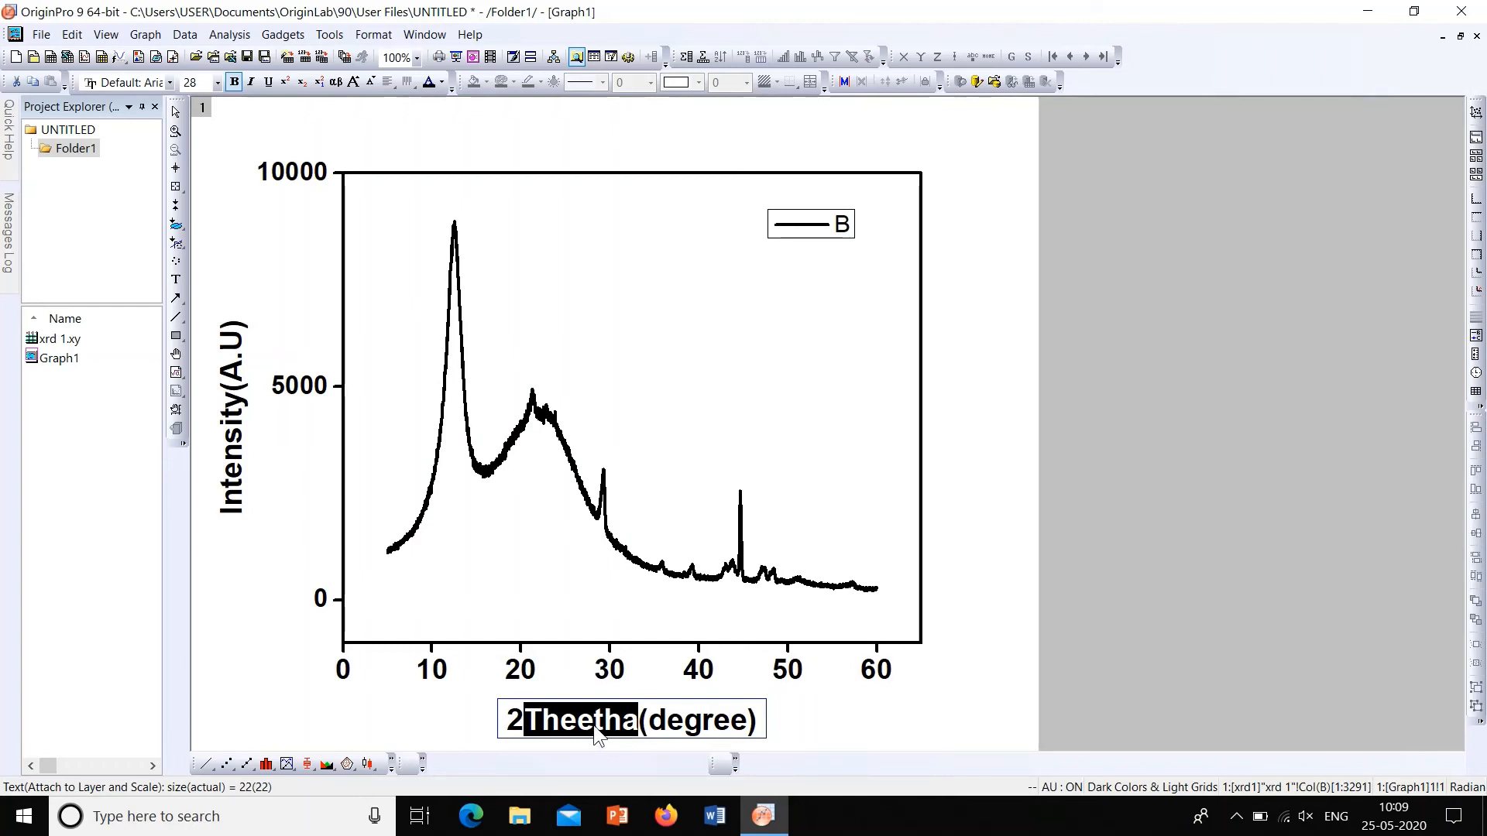
mouse_move(625, 739)
type("?")
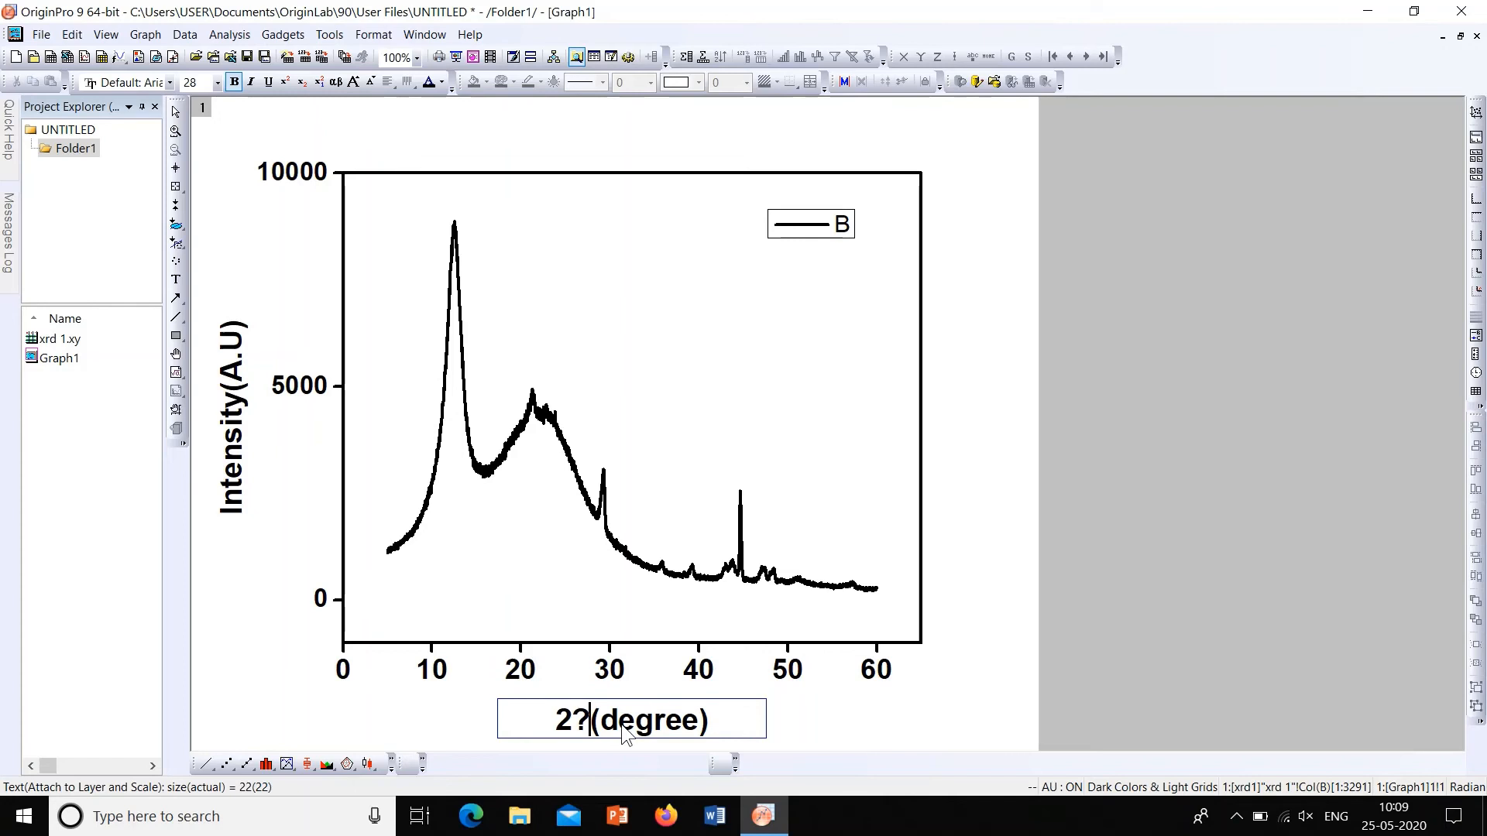
key("Backspace")
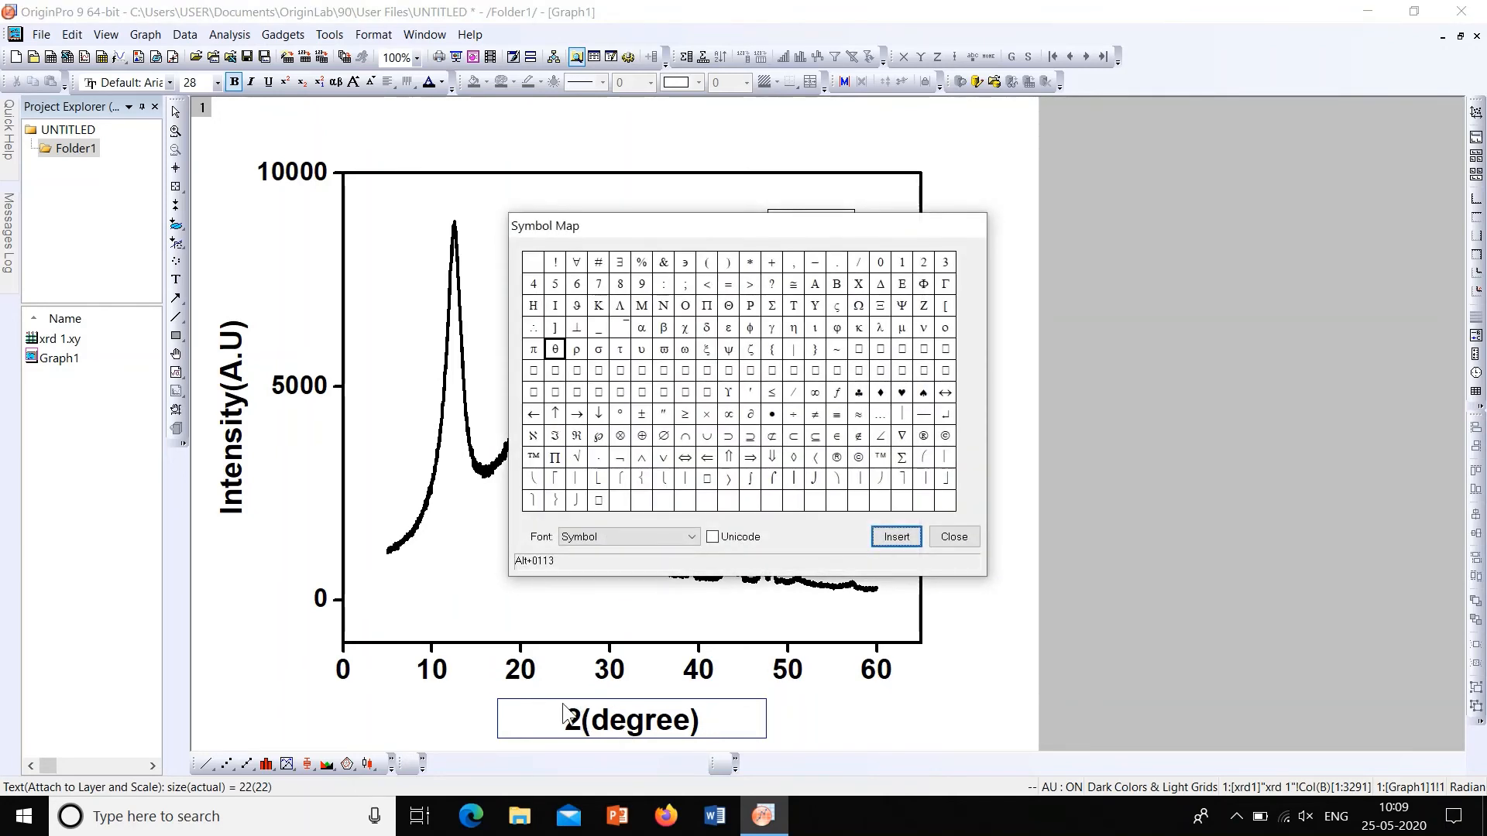
Insert θ after the 2 so the title reads '2θ(degree)', then close the map
left_click(951, 536)
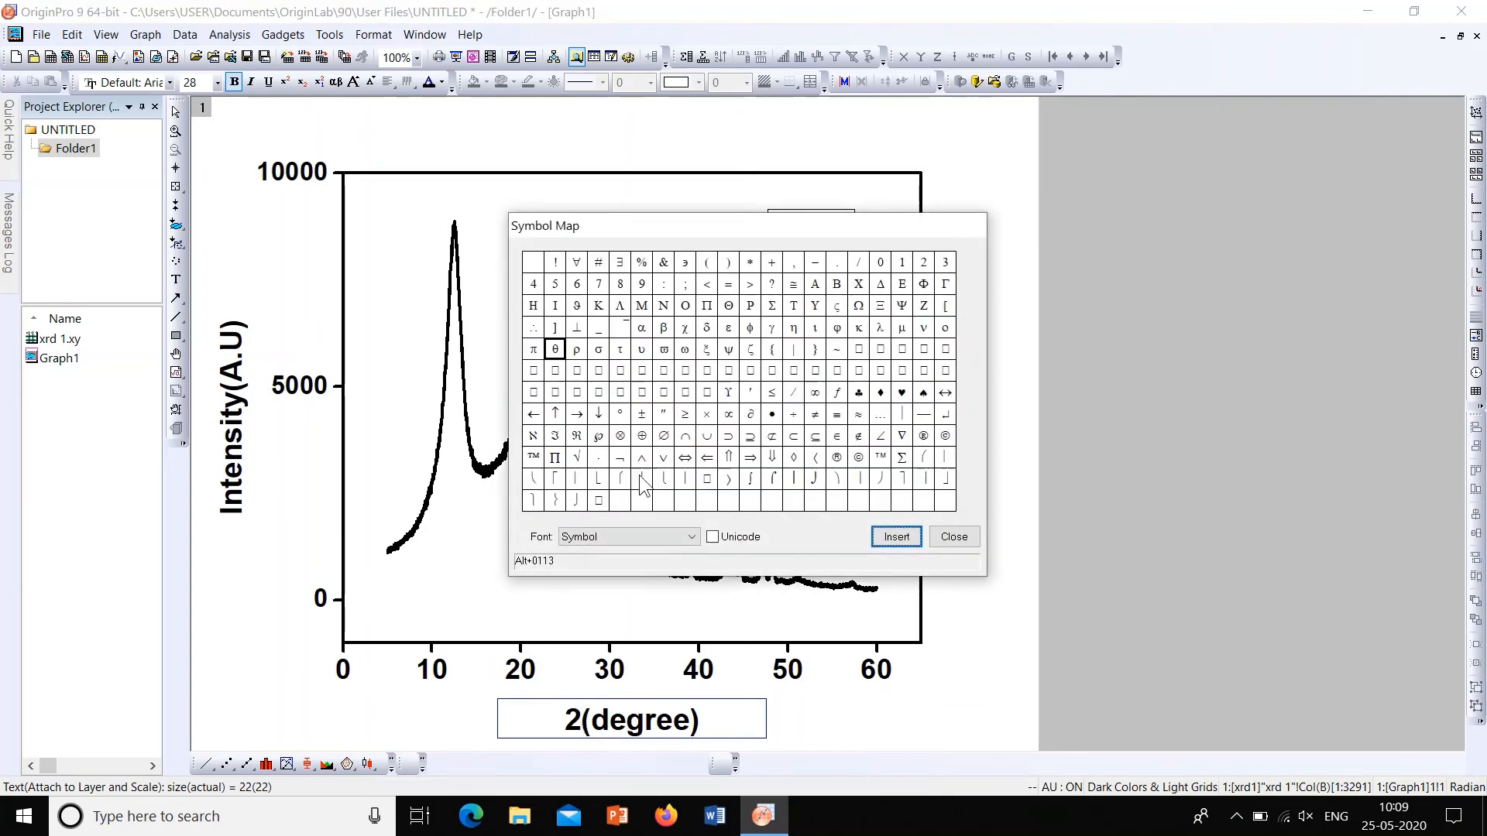
left_click(893, 537)
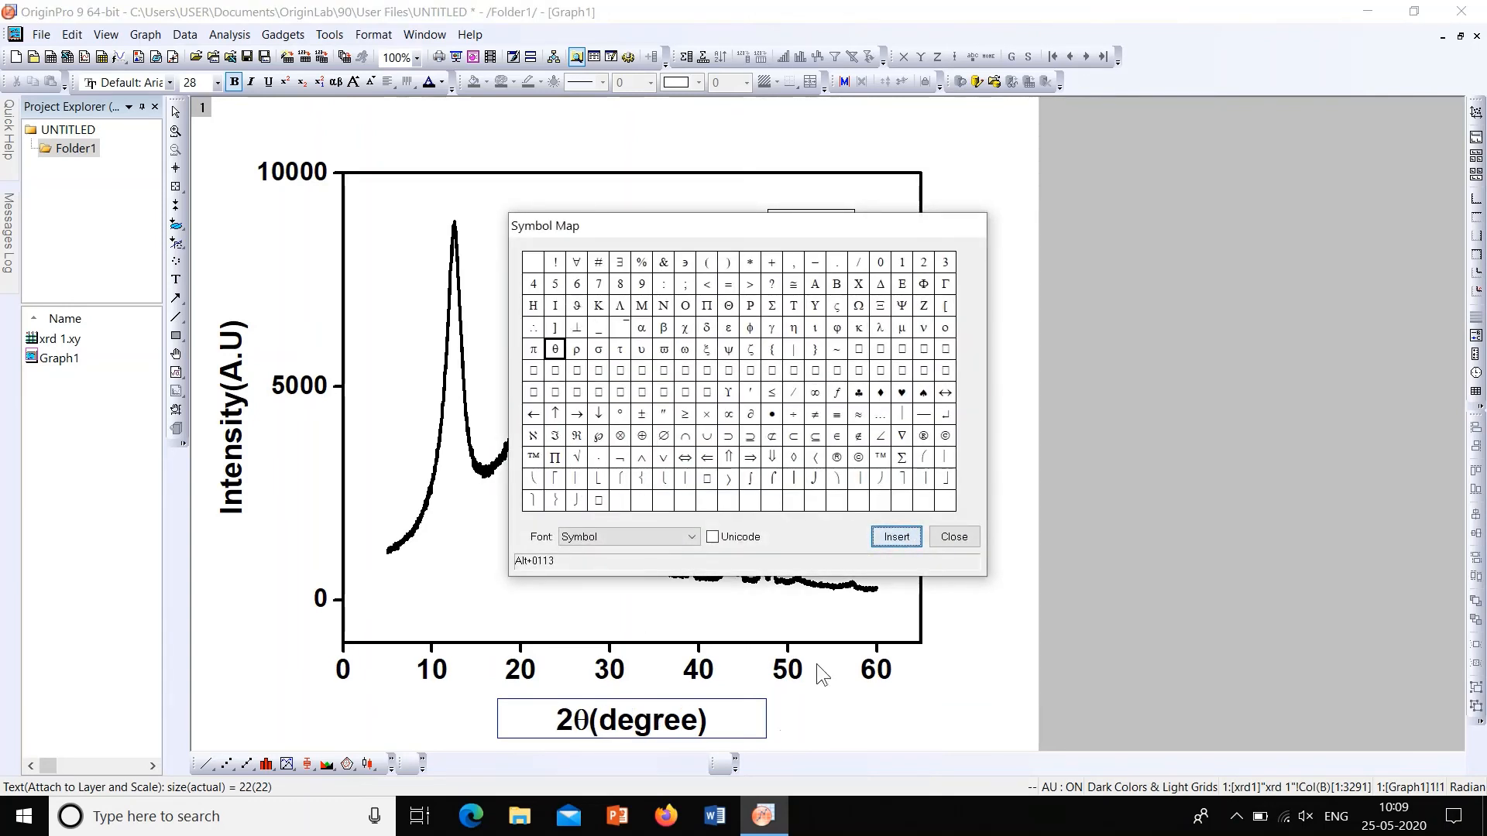
left_click(951, 536)
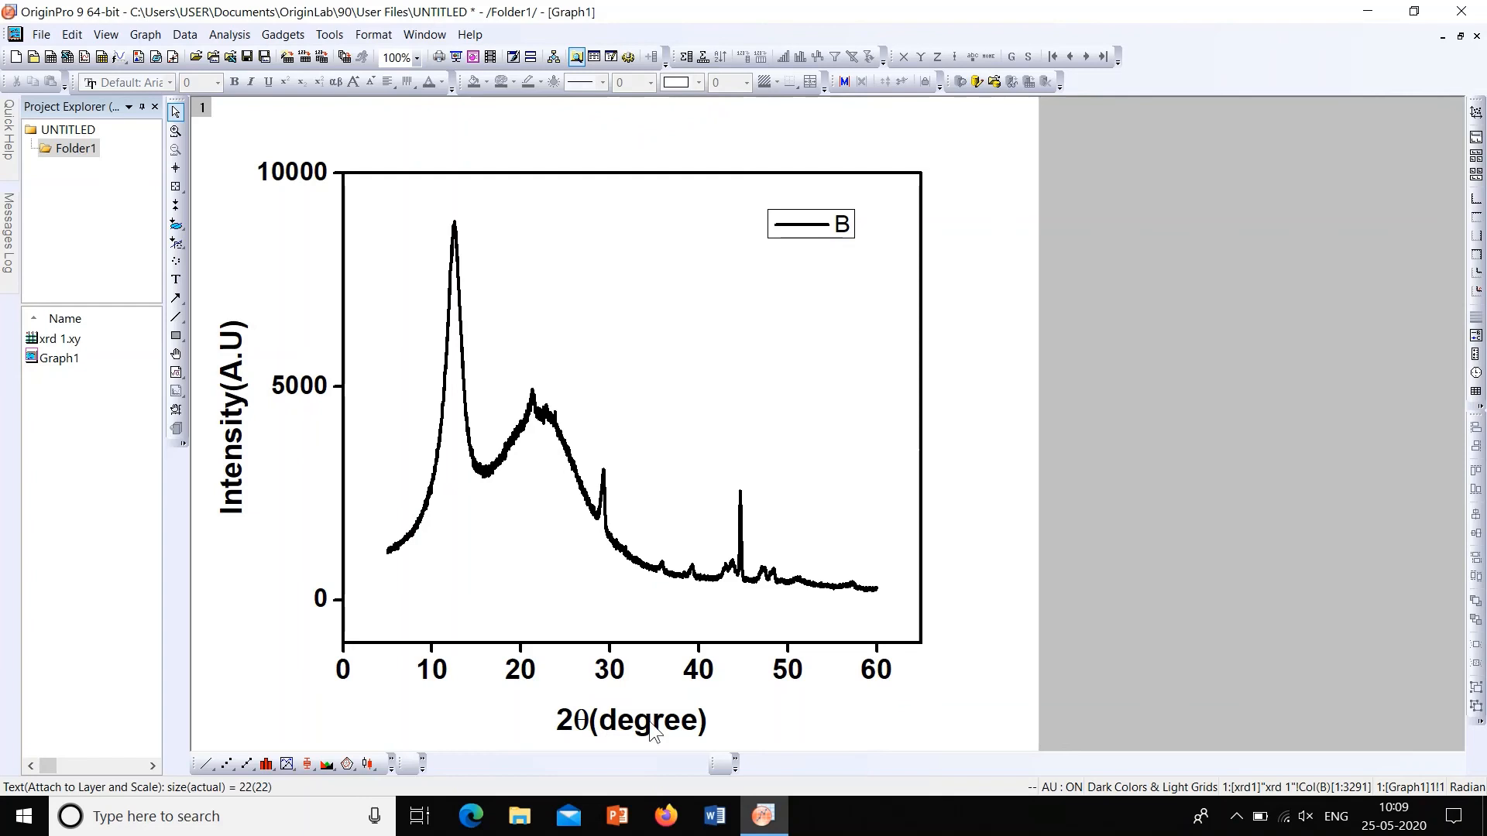
mouse_move(752, 649)
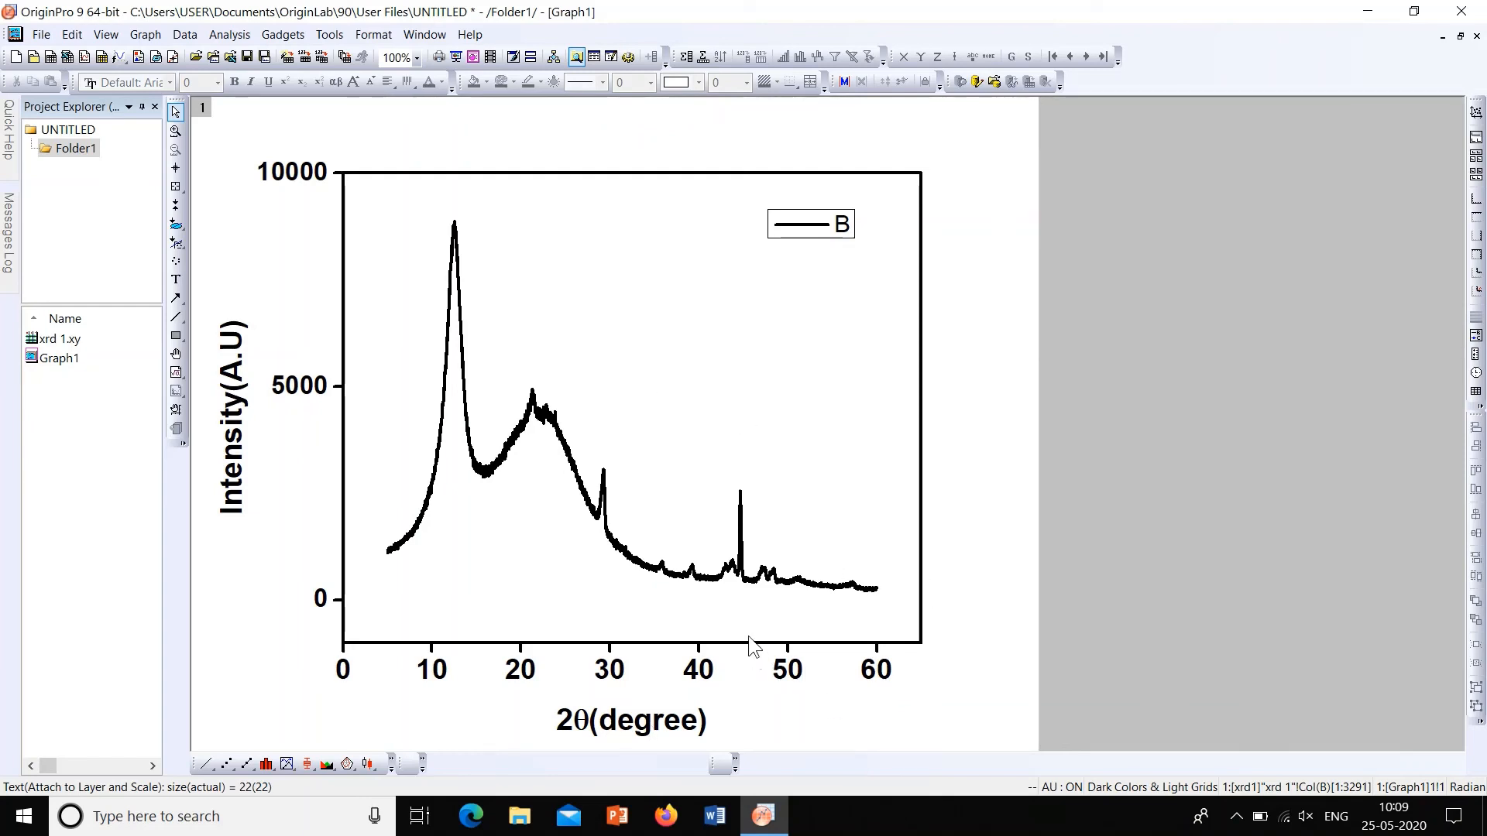
mouse_move(833, 548)
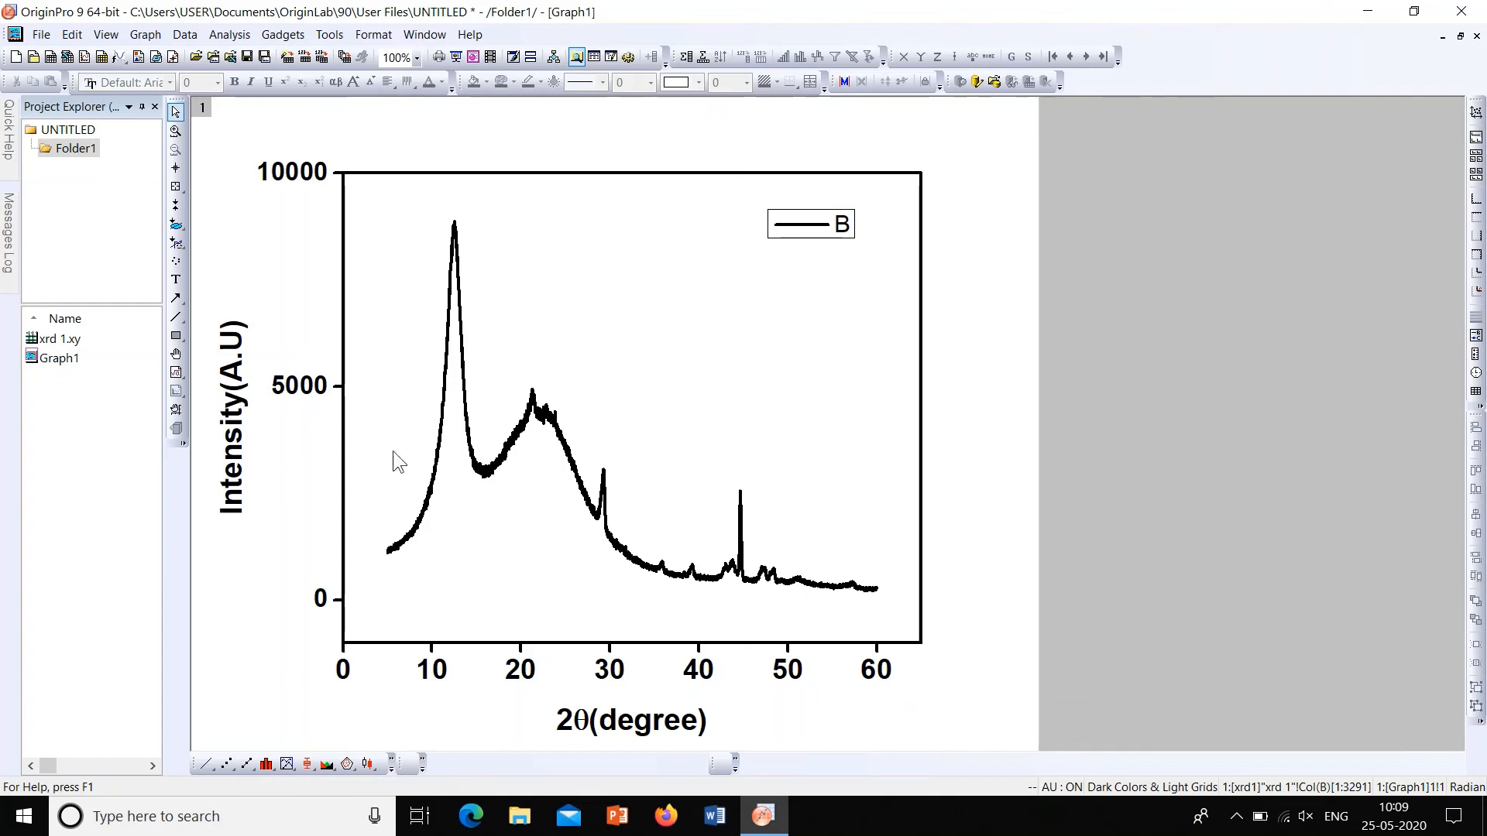
mouse_move(477, 343)
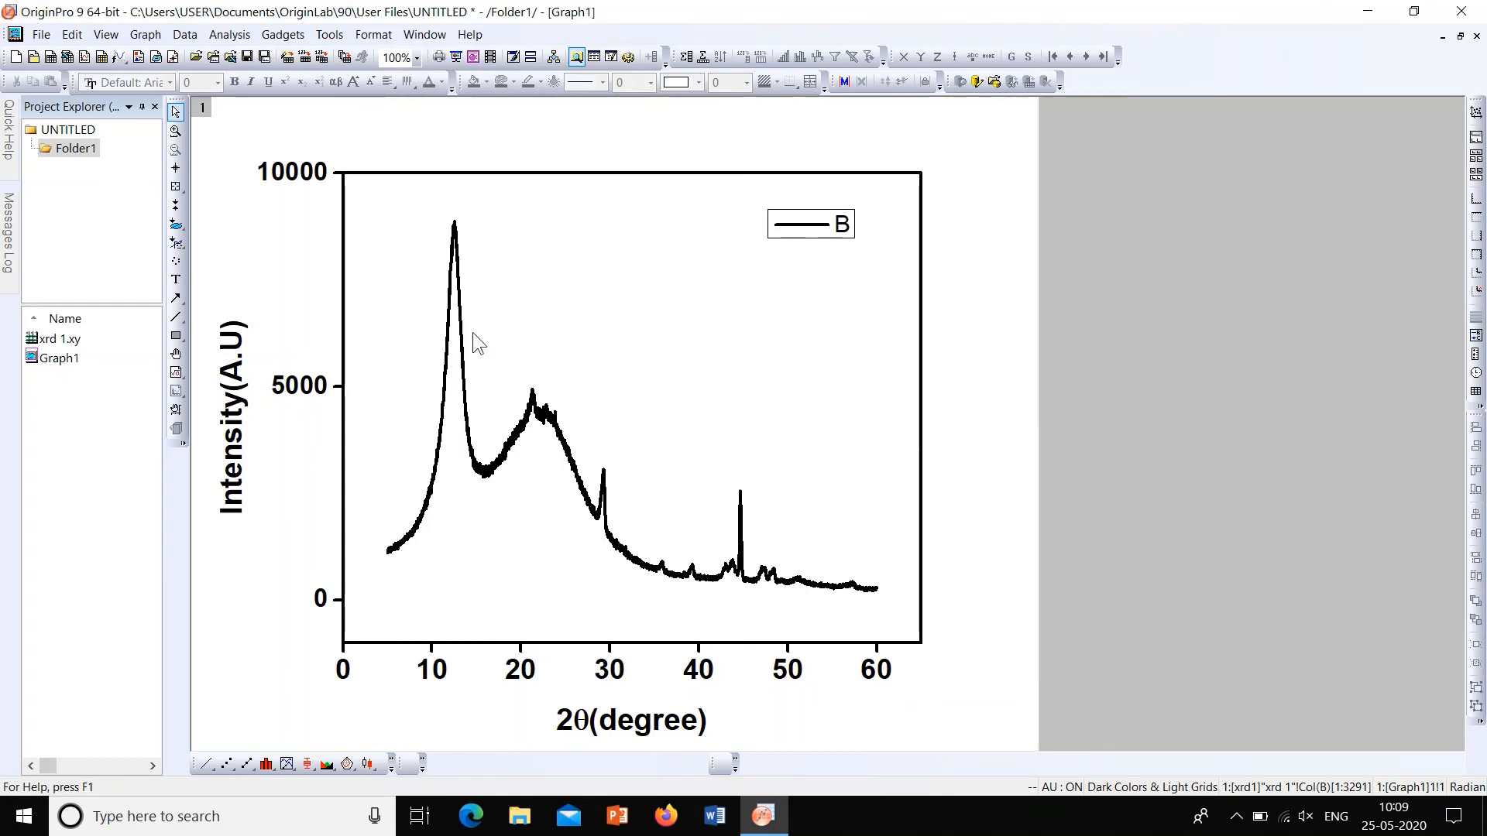
mouse_move(501, 326)
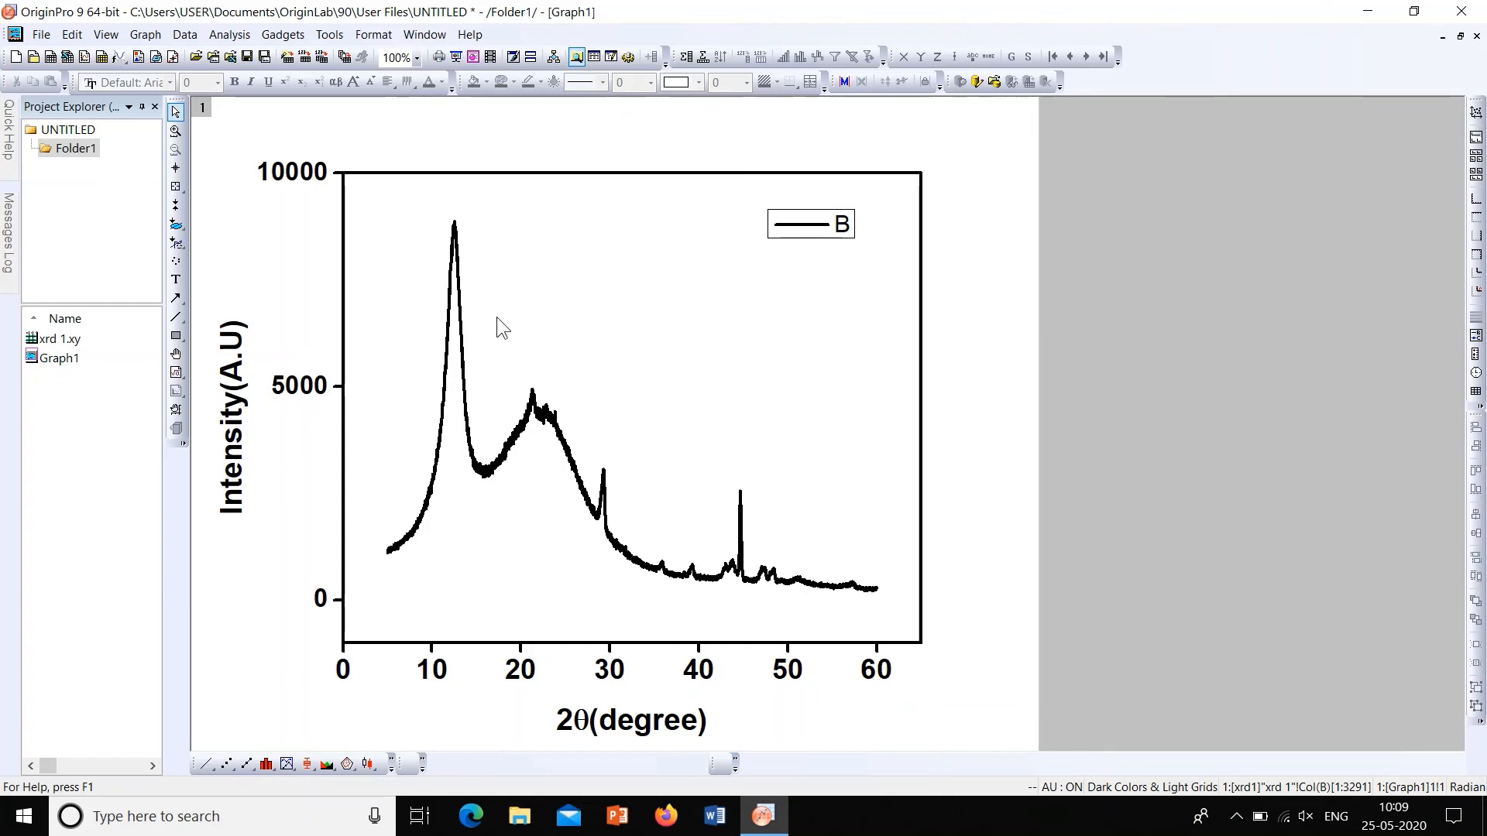